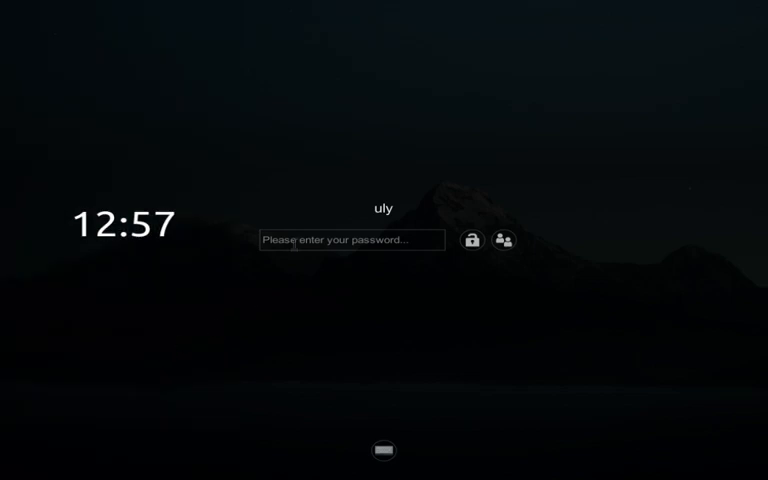
- Enter the account password at the Linux login screen and sign in to the desktop
{"action": "left_click", "coordinate": [352, 240]}
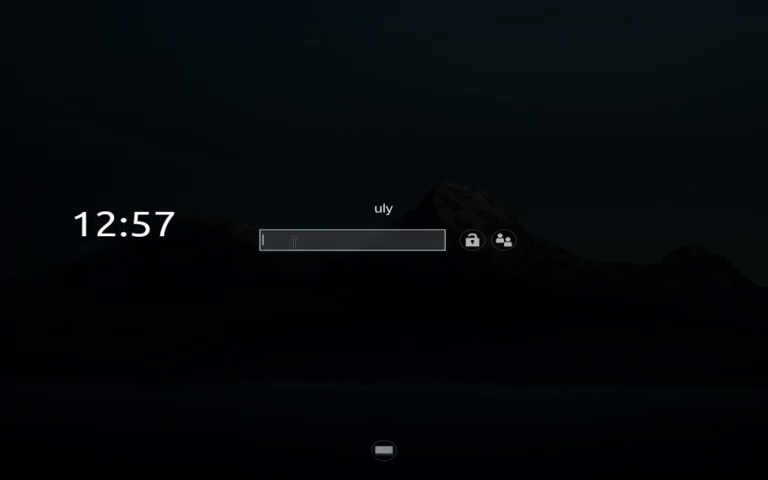
{"action": "type", "text": "password"}
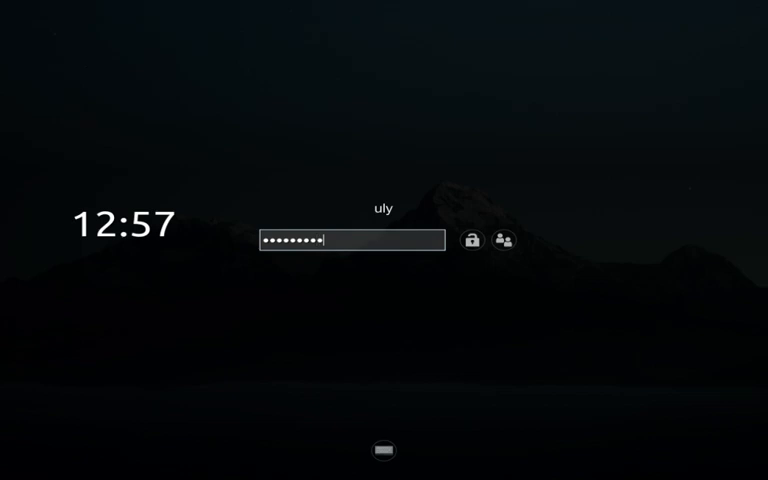
{"action": "key", "text": "Return"}
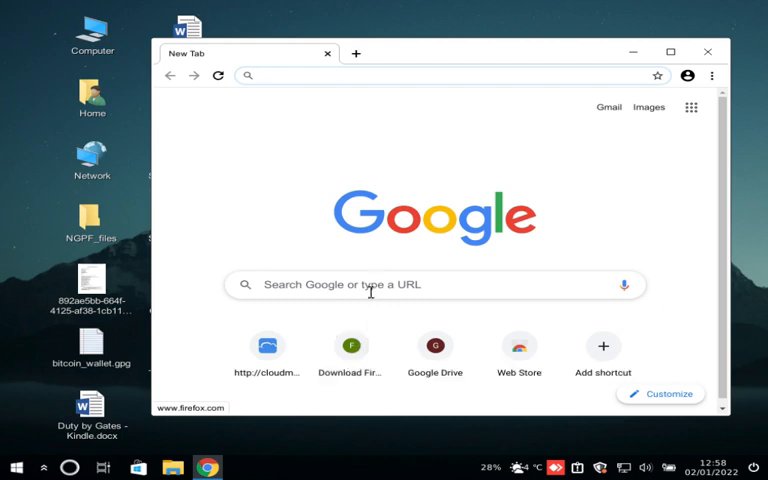
{"action": "mouse_move", "coordinate": [332, 238]}
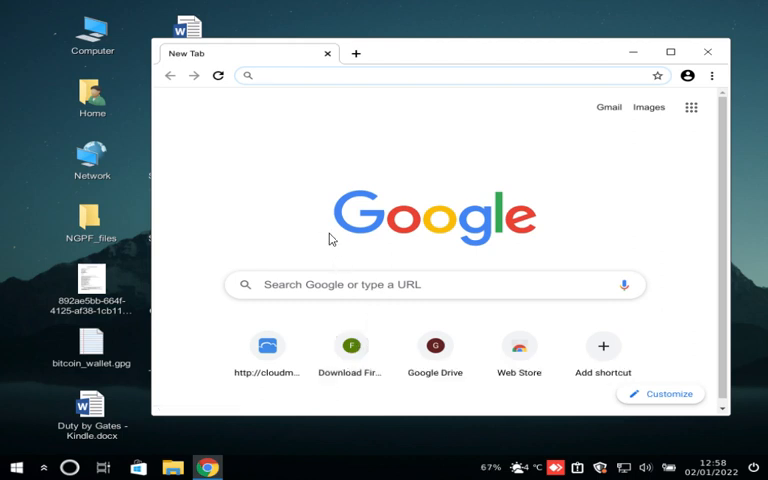
- Search for AnyDesk by typing 'an' and bring up the installed applications list
{"action": "type", "text": "w"}
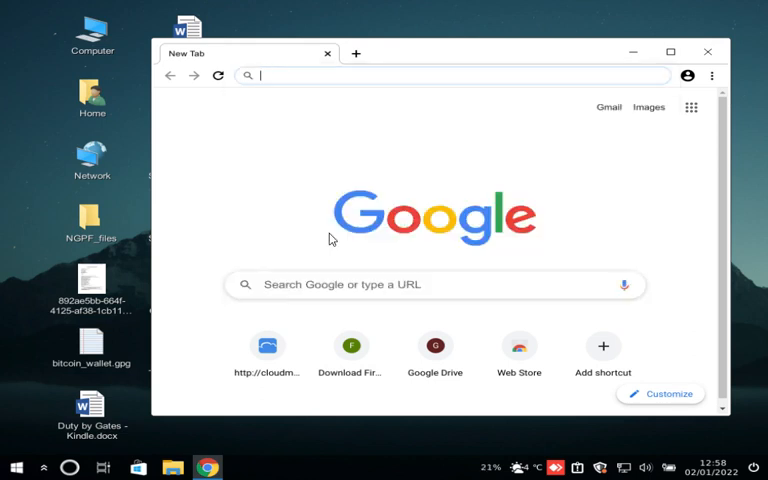
{"action": "type", "text": "an"}
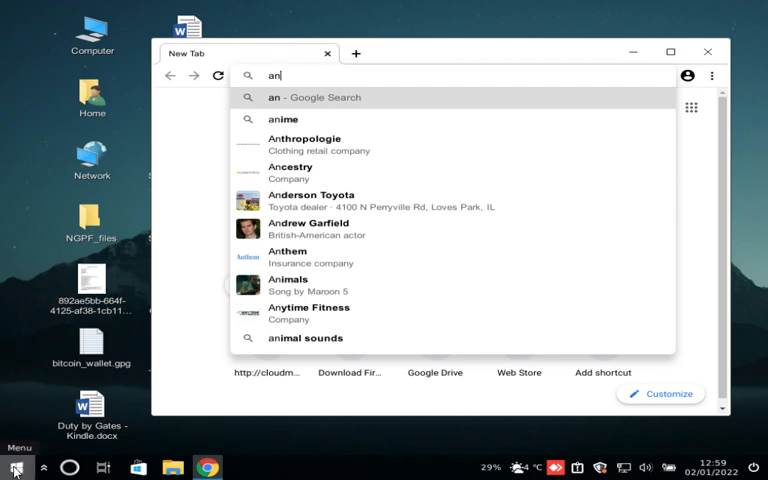
{"action": "left_click", "coordinate": [14, 468]}
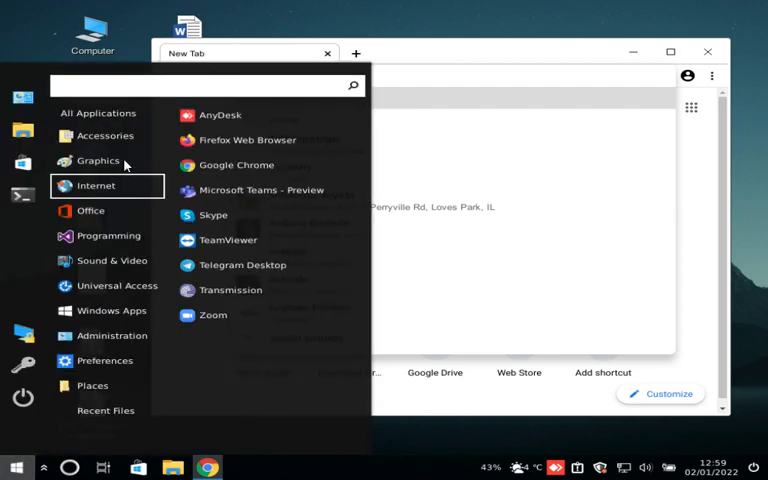
{"action": "mouse_move", "coordinate": [220, 116]}
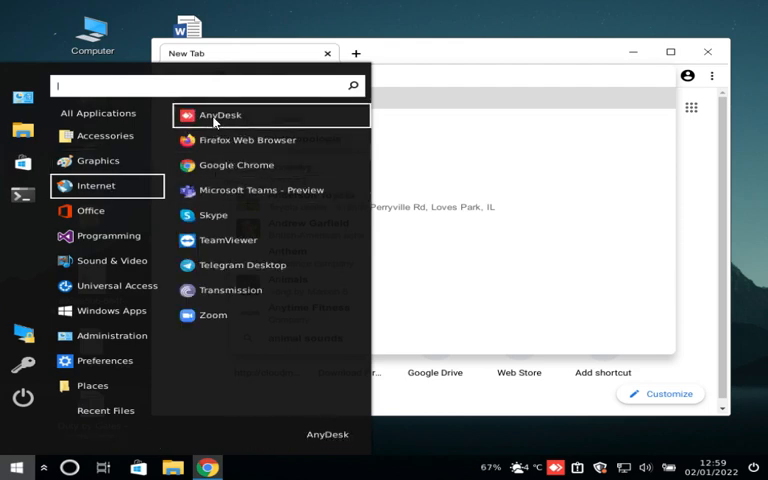
{"action": "type", "text": "an"}
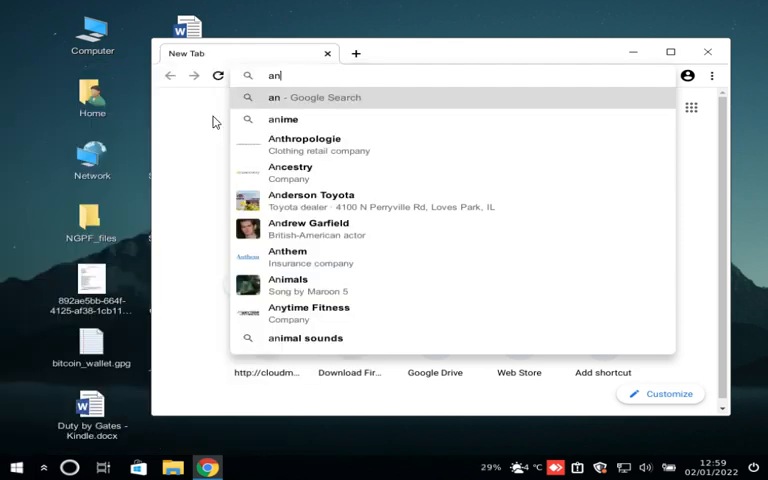
{"action": "mouse_move", "coordinate": [224, 148]}
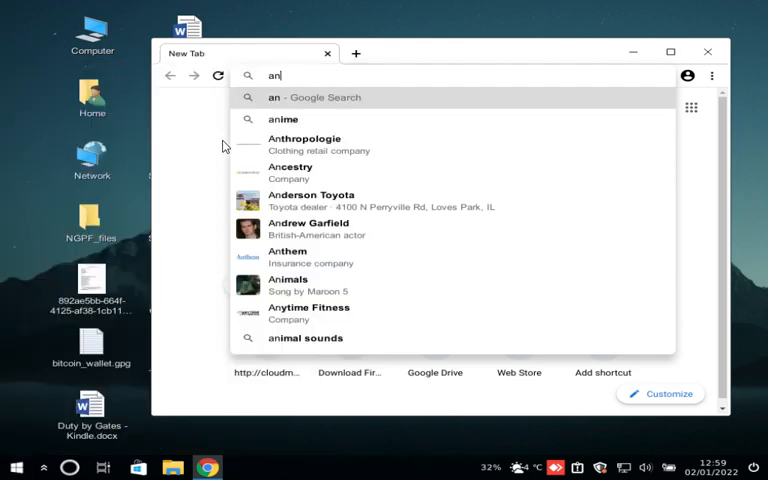
{"action": "mouse_move", "coordinate": [648, 42]}
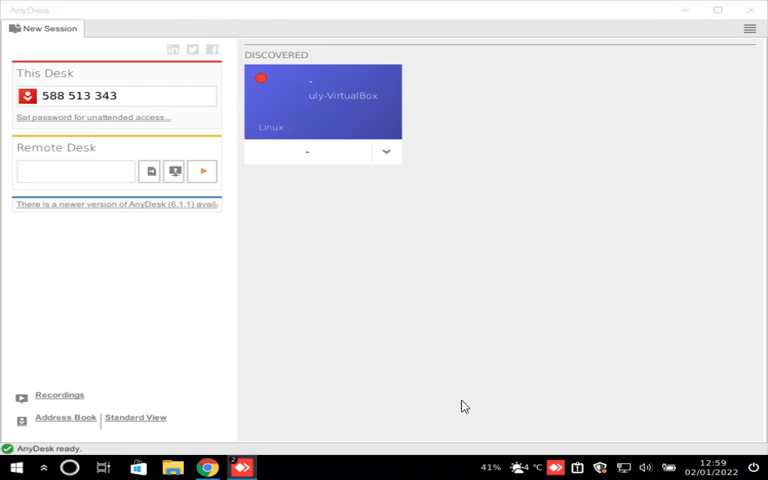
{"action": "mouse_move", "coordinate": [208, 468]}
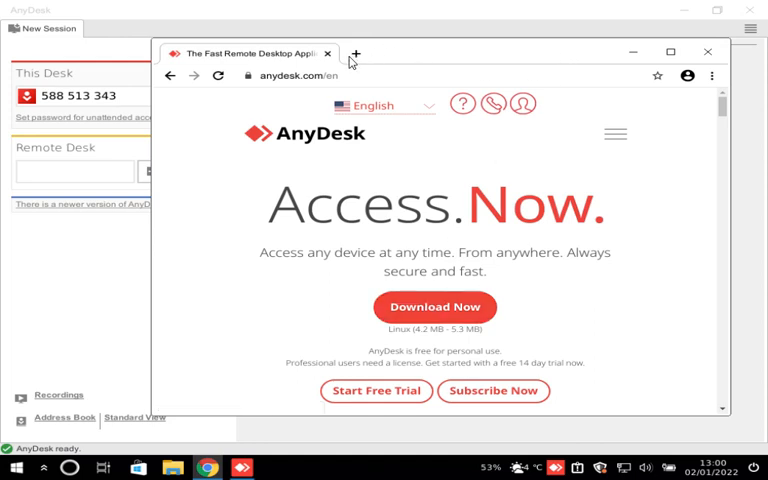
- Add a second Chrome tab beside the AnyDesk site tab
{"action": "left_click", "coordinate": [368, 52]}
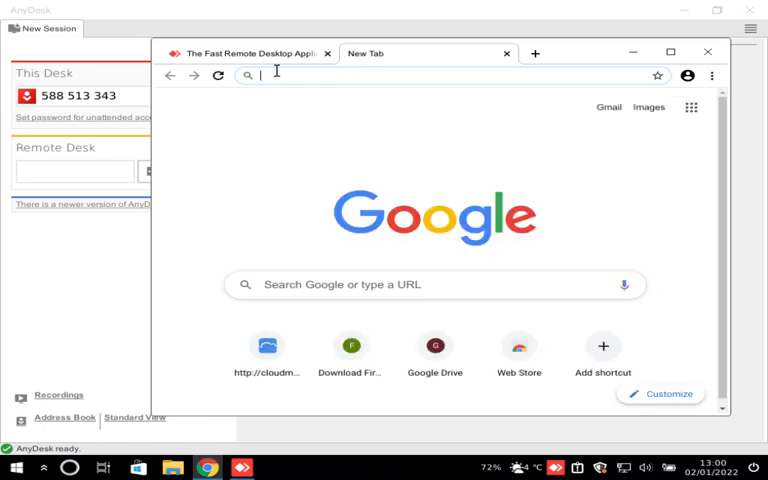
{"action": "mouse_move", "coordinate": [176, 208]}
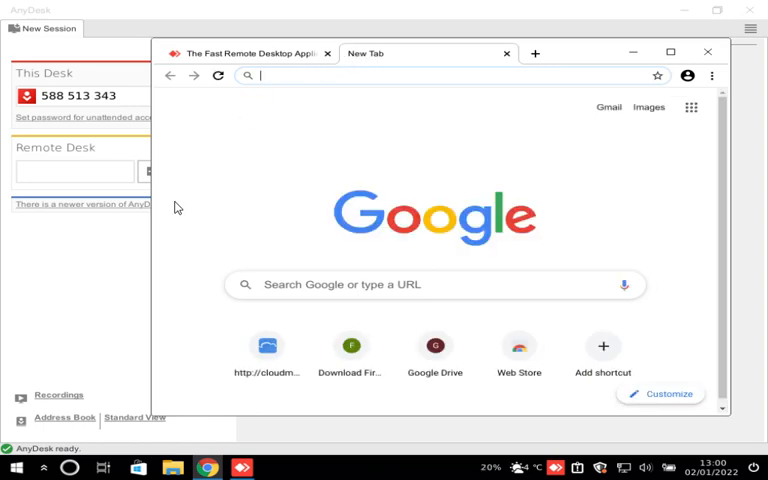
{"action": "mouse_move", "coordinate": [88, 240]}
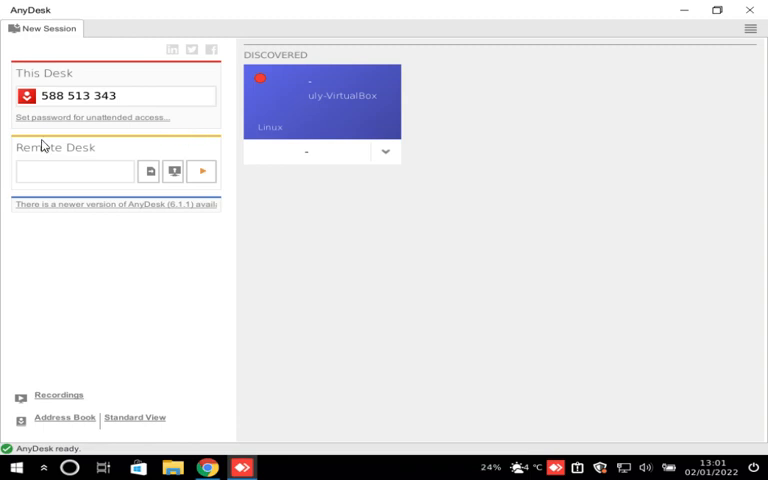
{"action": "mouse_move", "coordinate": [300, 126]}
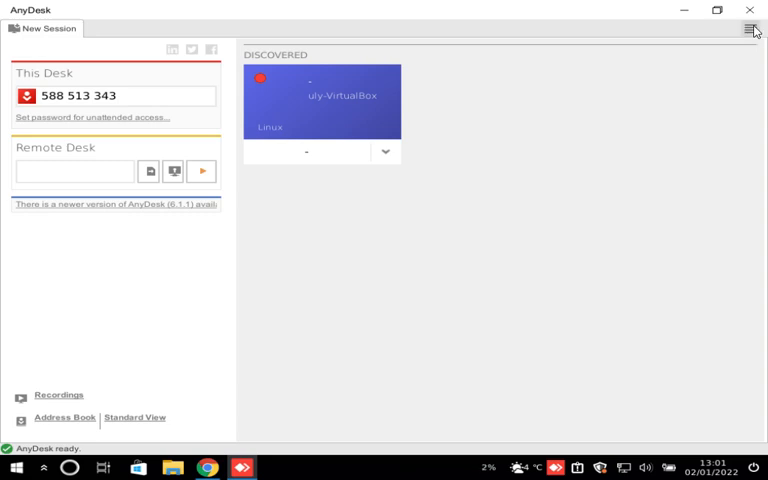
- Reach the AnyDesk Settings page from the top-right menu
{"action": "left_click", "coordinate": [750, 28]}
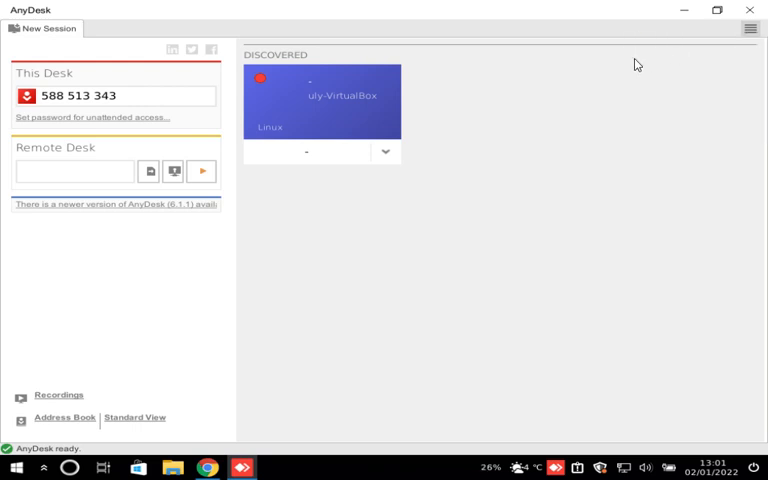
{"action": "left_click", "coordinate": [756, 28]}
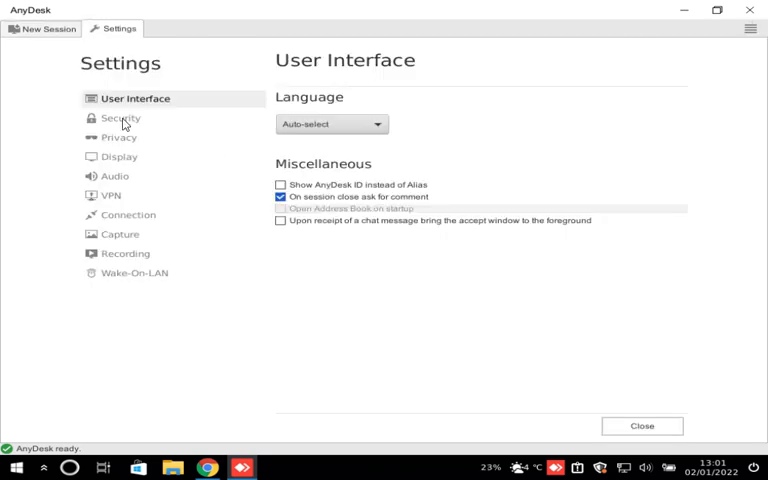
- In Security, authenticate and uncheck Override standard permissions in the global settings
{"action": "left_click", "coordinate": [118, 118]}
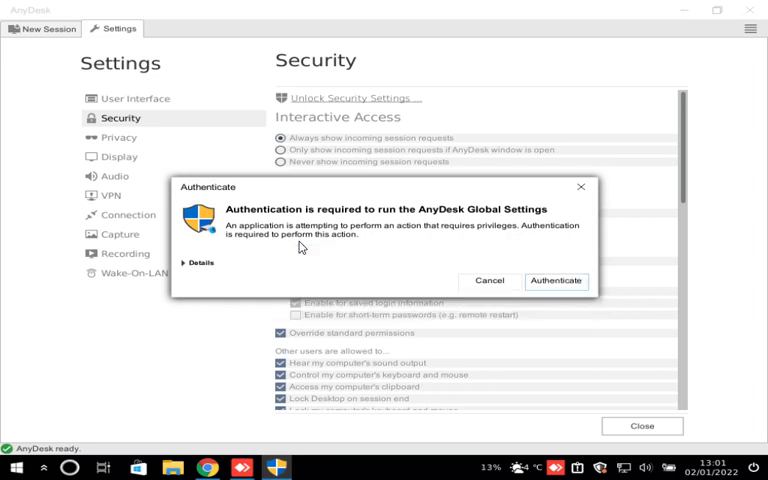
{"action": "left_click", "coordinate": [556, 280]}
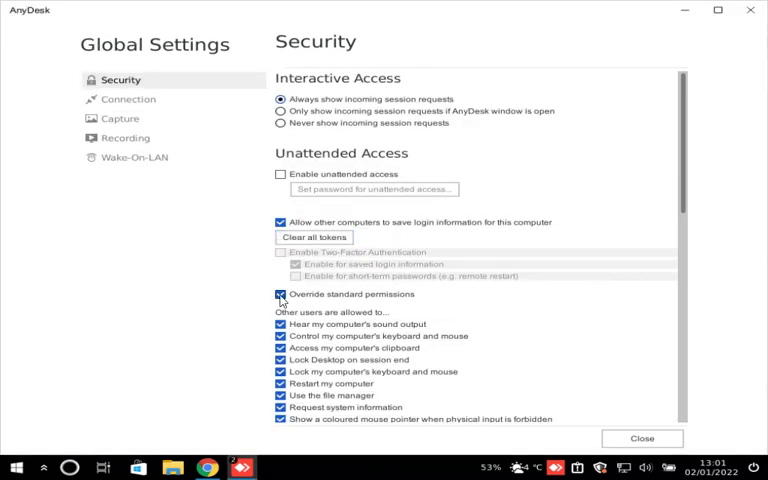
{"action": "left_click", "coordinate": [278, 294]}
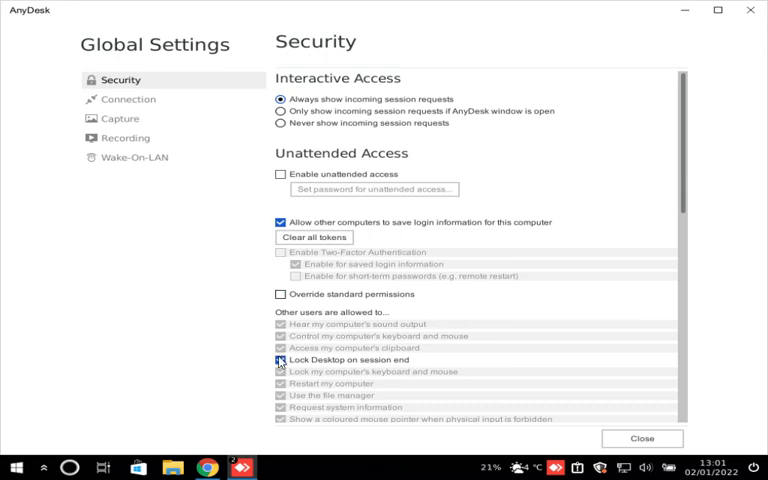
{"action": "left_click", "coordinate": [280, 360]}
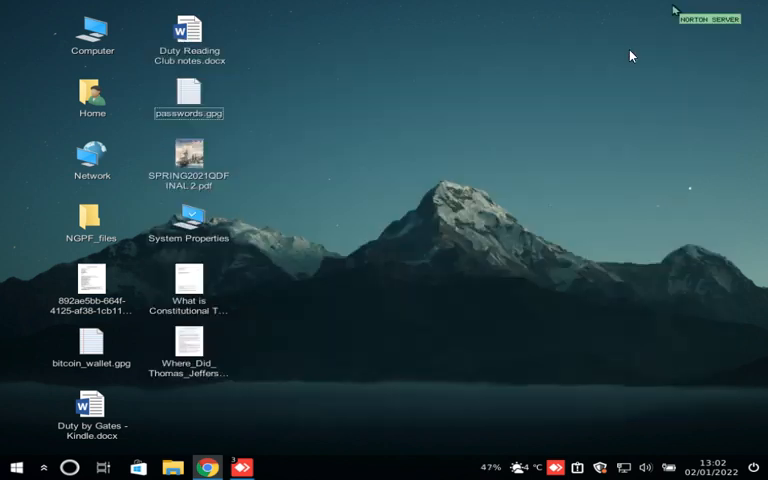
{"action": "mouse_move", "coordinate": [516, 120]}
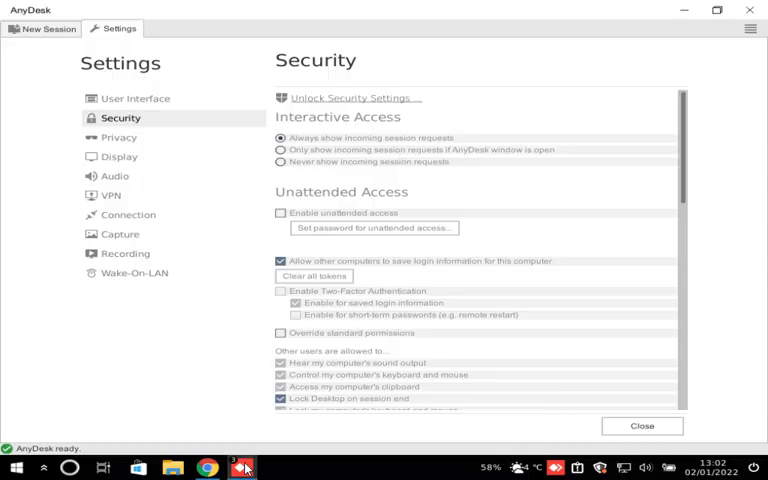
{"action": "mouse_move", "coordinate": [56, 32]}
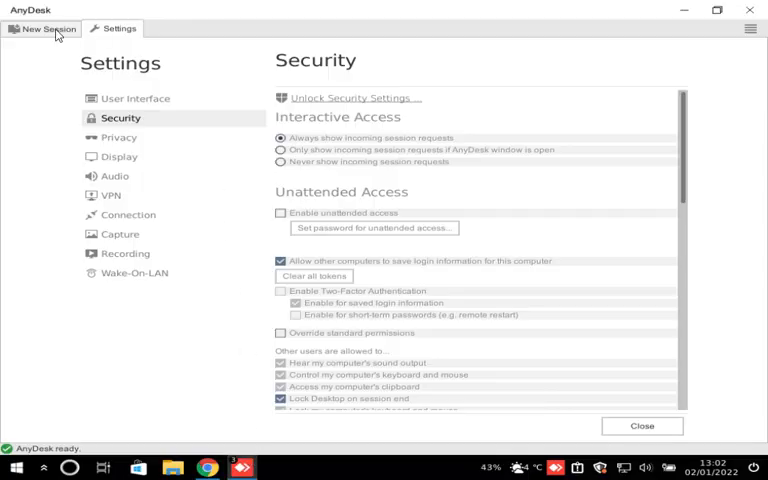
{"action": "left_click", "coordinate": [48, 28]}
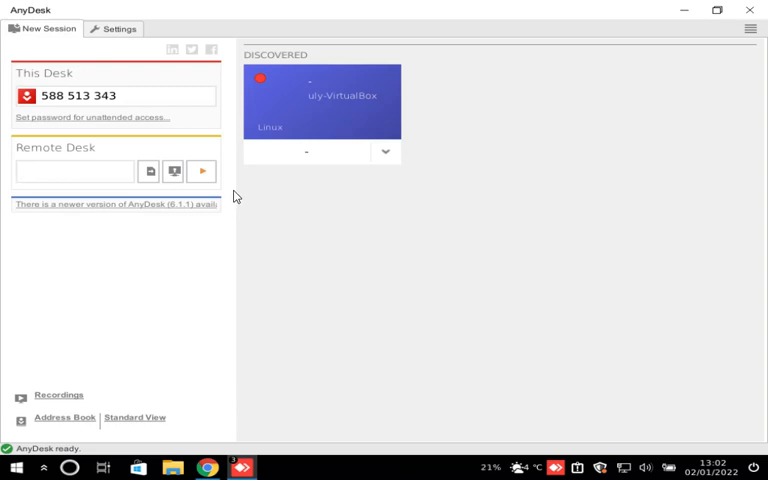
{"action": "left_click", "coordinate": [76, 170]}
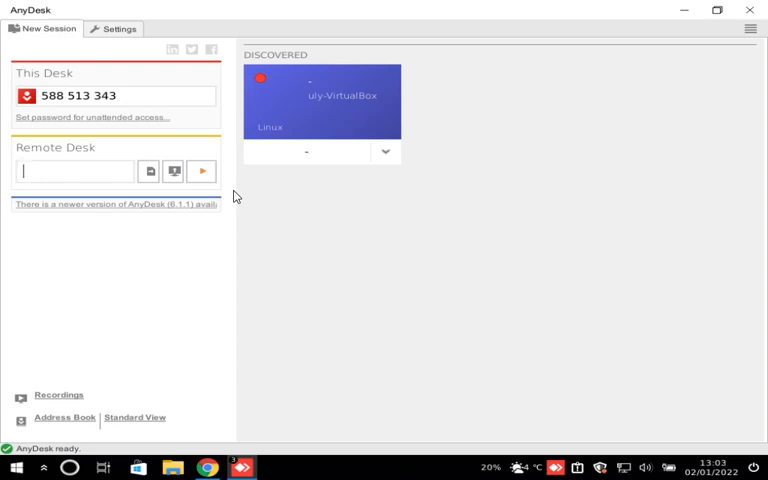
{"action": "mouse_move", "coordinate": [116, 28]}
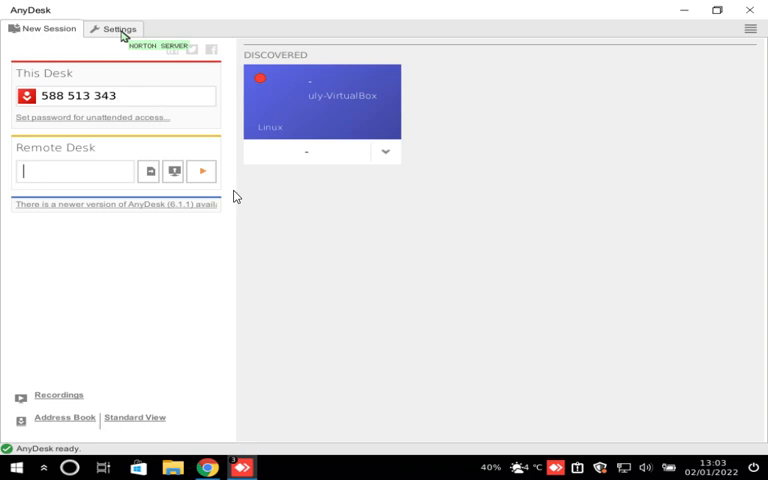
- Unlock the protected Security settings with the administrator password
{"action": "left_click", "coordinate": [120, 28]}
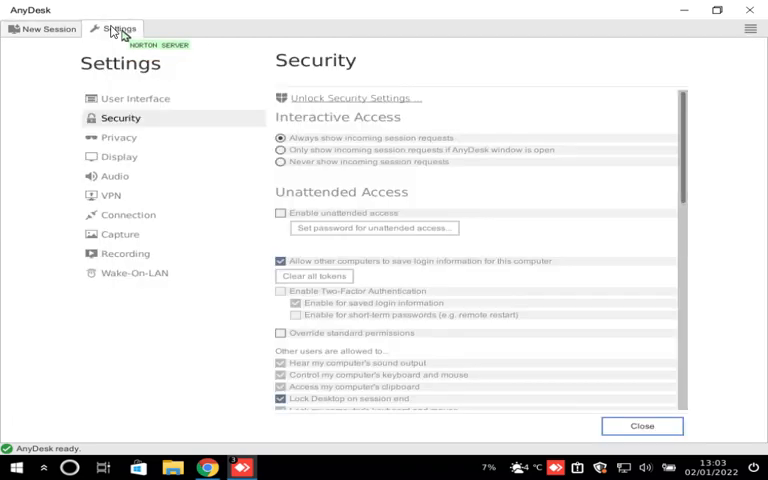
{"action": "mouse_move", "coordinate": [76, 400]}
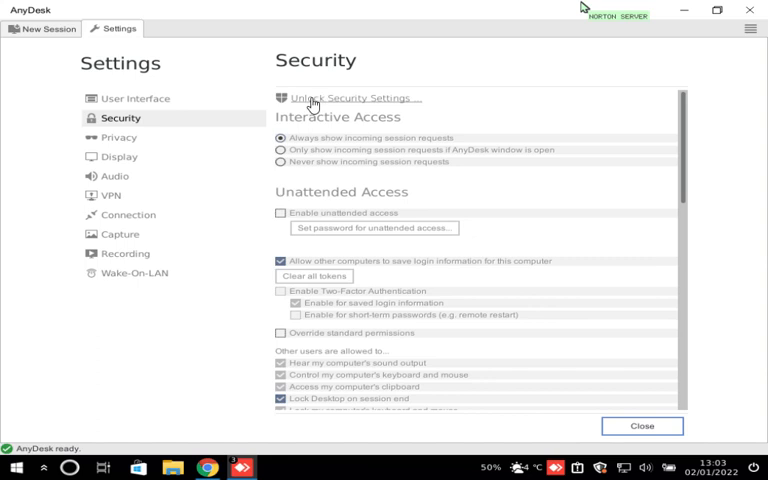
{"action": "left_click", "coordinate": [312, 96]}
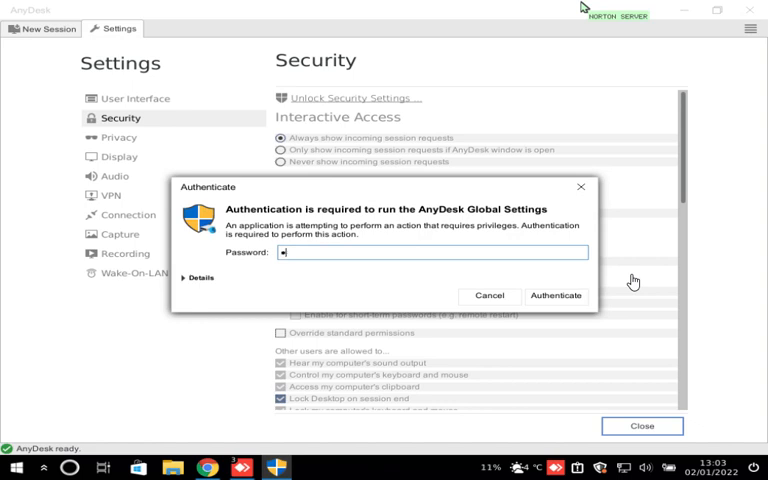
{"action": "type", "text": "password"}
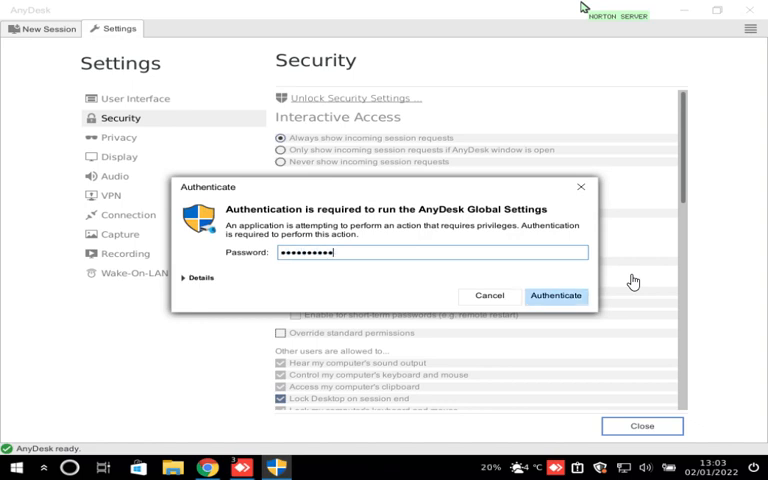
{"action": "left_click", "coordinate": [556, 296]}
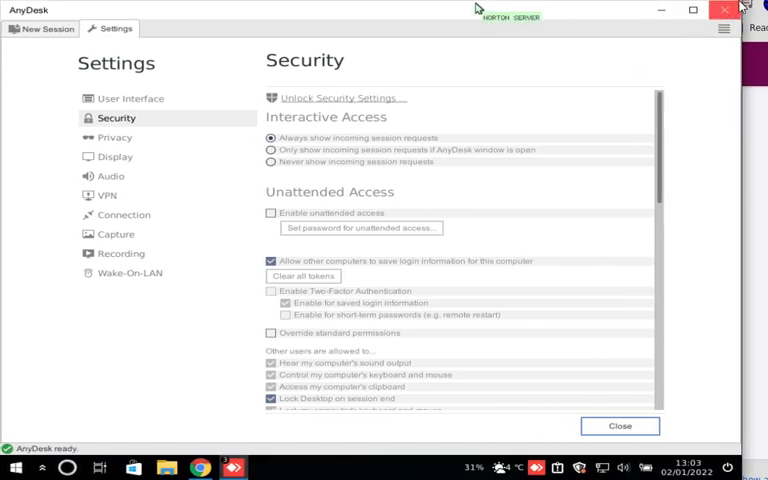
{"action": "mouse_move", "coordinate": [282, 170]}
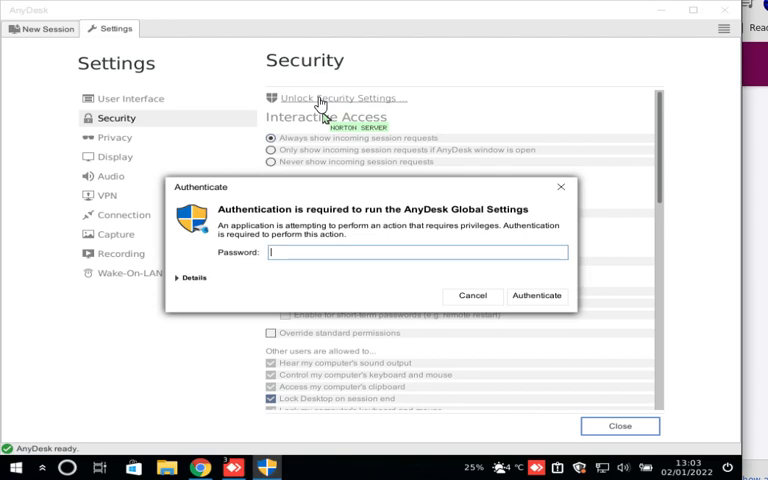
- Re-enter the administrator password and authenticate a second time
{"action": "type", "text": "•"}
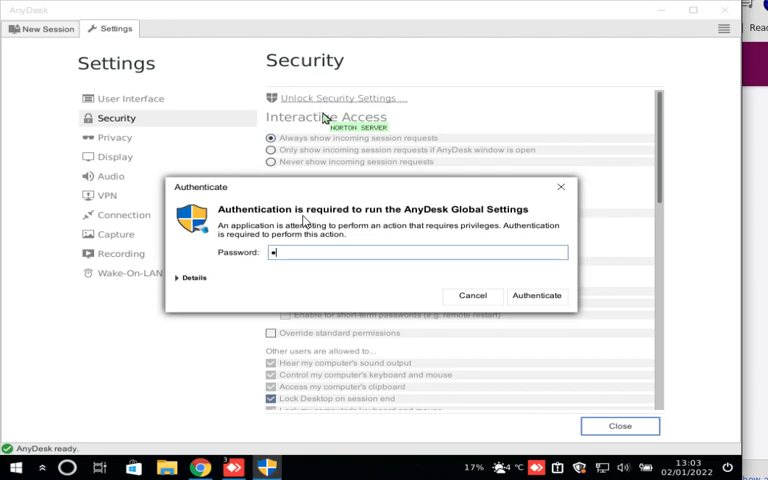
{"action": "type", "text": "password"}
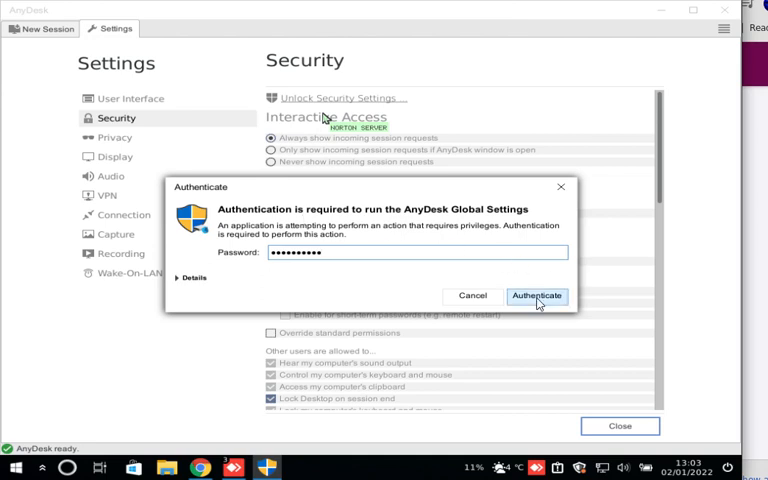
{"action": "left_click", "coordinate": [536, 296]}
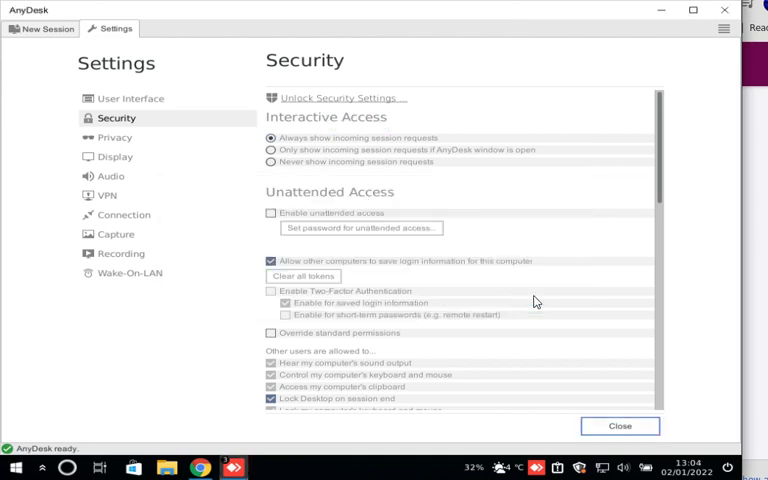
{"action": "mouse_move", "coordinate": [476, 280]}
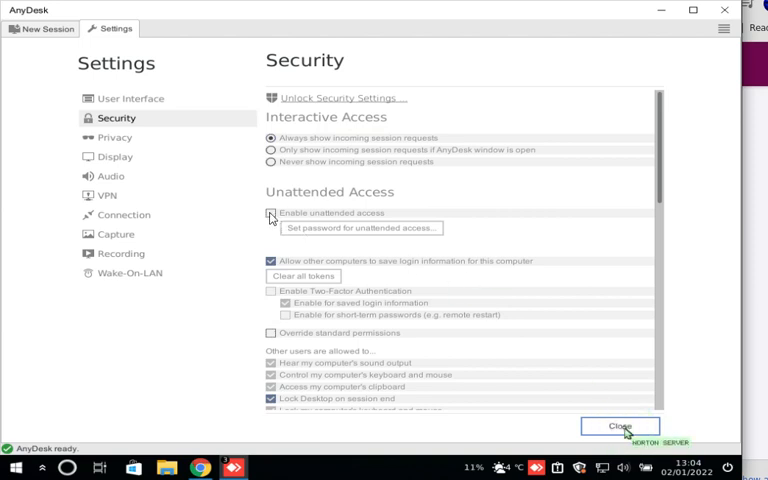
- Close the Settings page and the AnyDesk window, leaving the desktop showing
{"action": "left_click", "coordinate": [270, 212]}
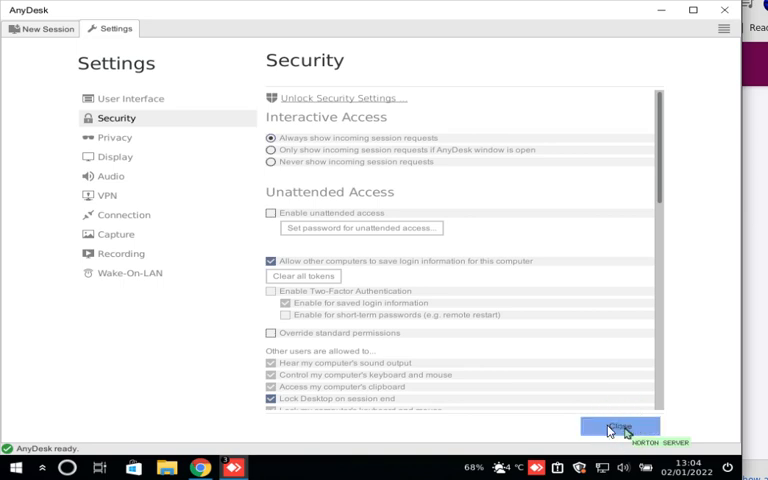
{"action": "left_click", "coordinate": [620, 428]}
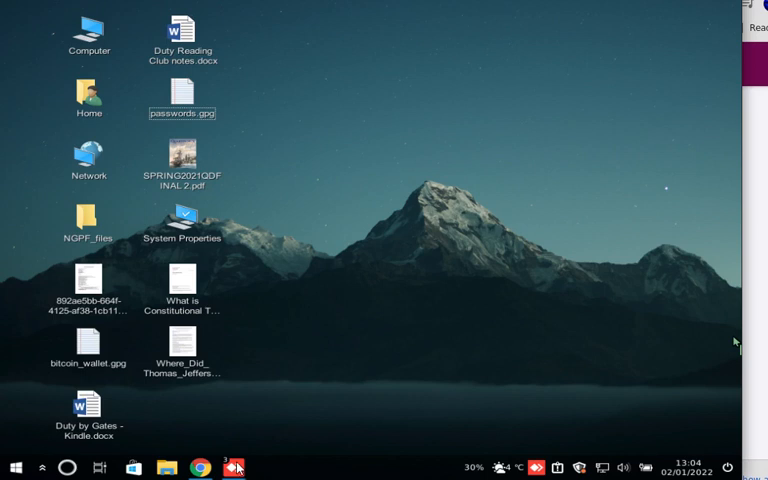
{"action": "left_click", "coordinate": [234, 468]}
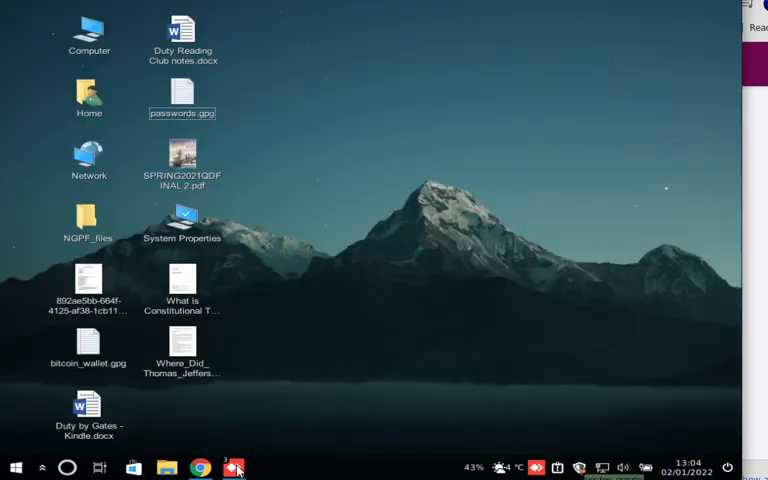
{"action": "left_click", "coordinate": [234, 468]}
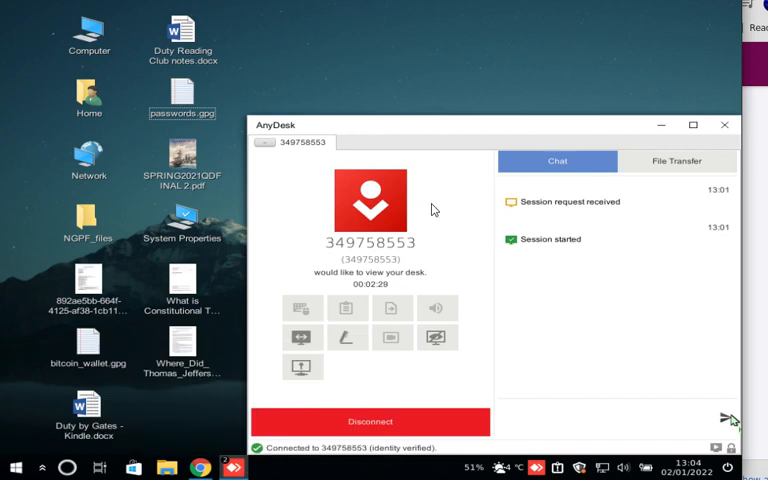
{"action": "mouse_move", "coordinate": [228, 468]}
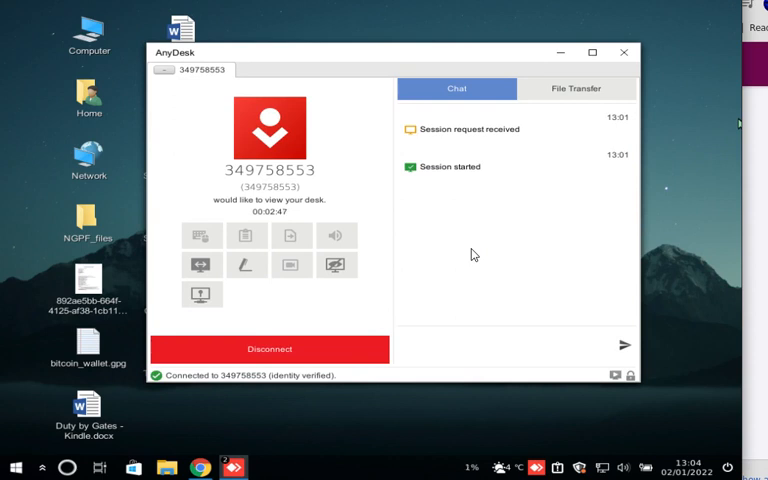
{"action": "mouse_move", "coordinate": [200, 236]}
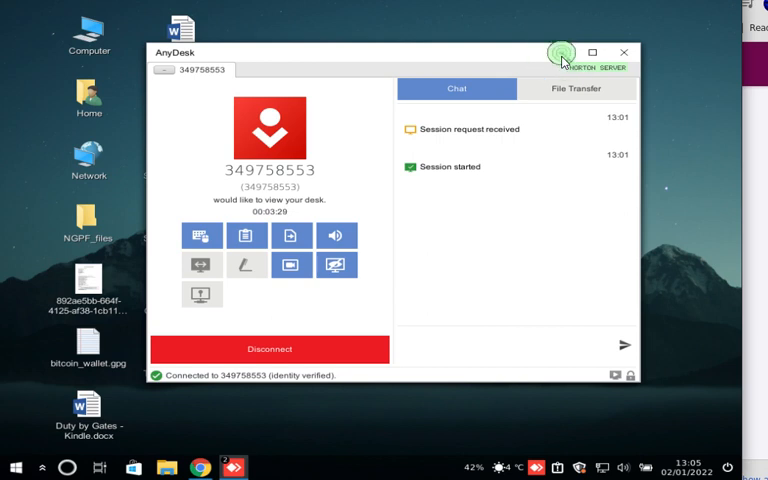
- Minimize the AnyDesk session window so the desktop shows
{"action": "left_click", "coordinate": [624, 52]}
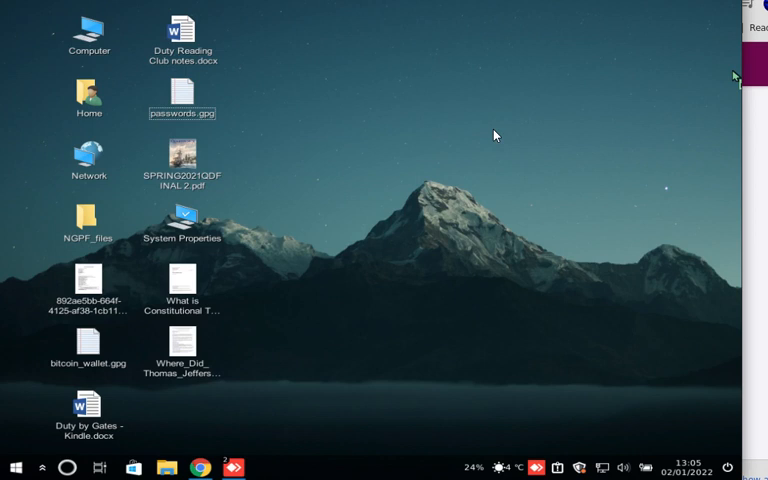
- Launch Chrome from the taskbar, then bring the AnyDesk session window back on top
{"action": "left_click", "coordinate": [200, 468]}
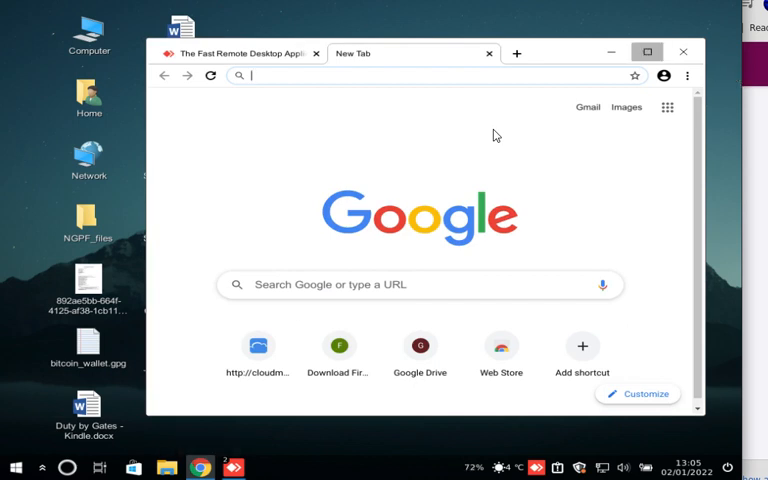
{"action": "left_click", "coordinate": [648, 52]}
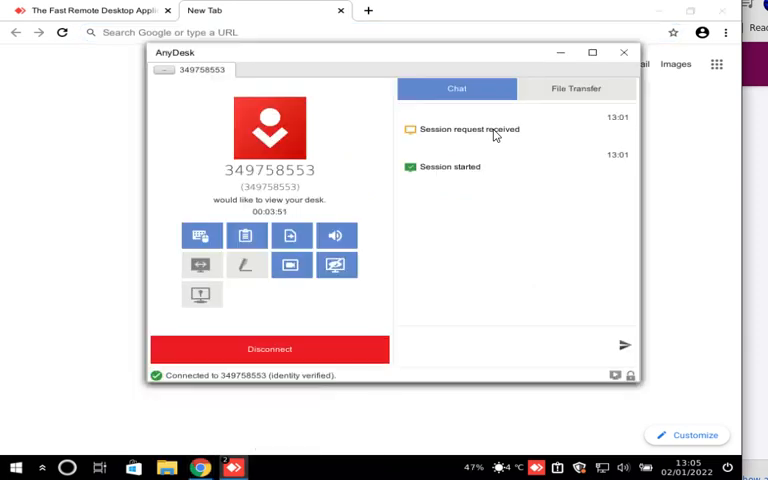
- Open Security settings and start the unattended-access password prompt, focusing its first field
{"action": "left_click", "coordinate": [624, 52]}
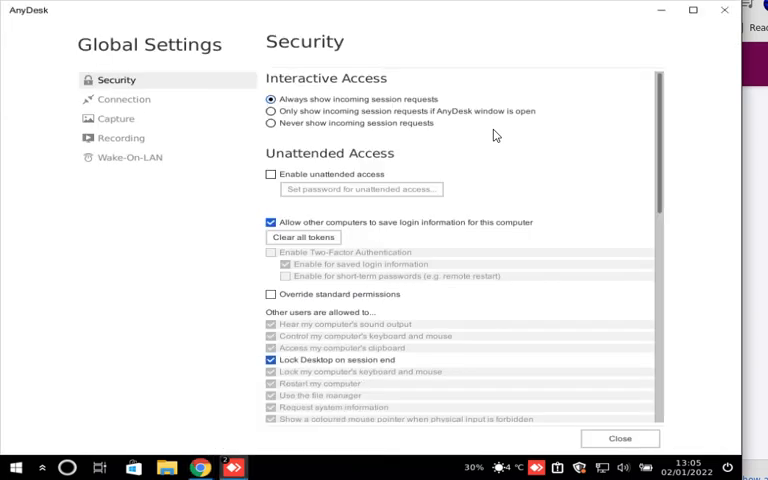
{"action": "left_click", "coordinate": [360, 188]}
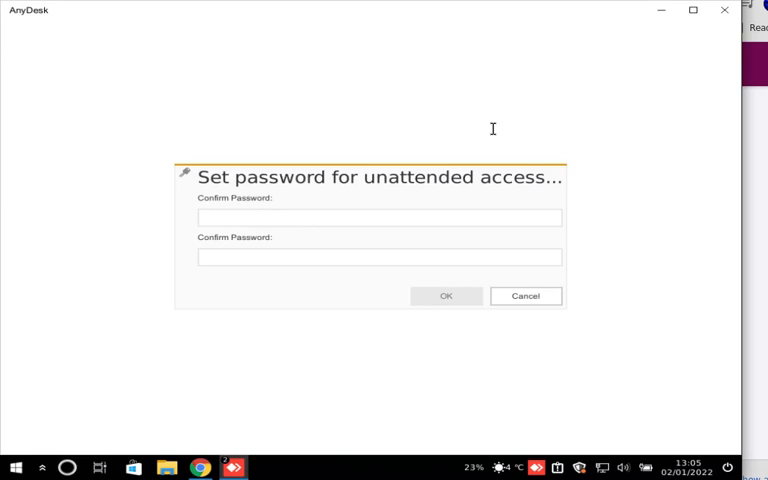
{"action": "left_click", "coordinate": [380, 216]}
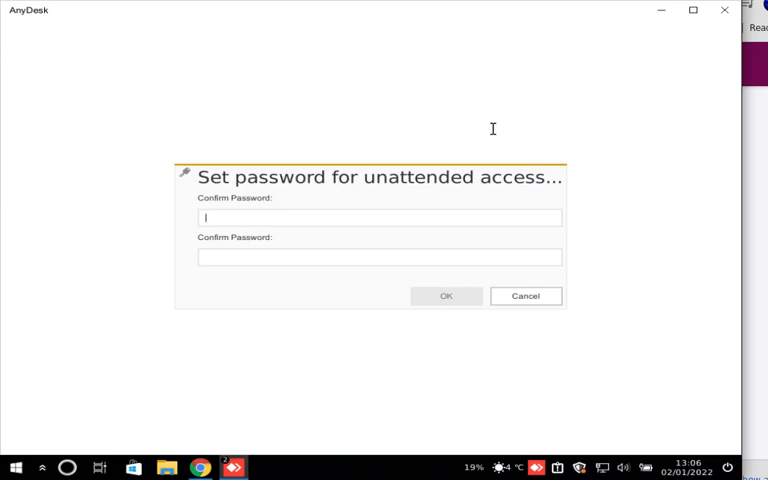
{"action": "left_click", "coordinate": [524, 296]}
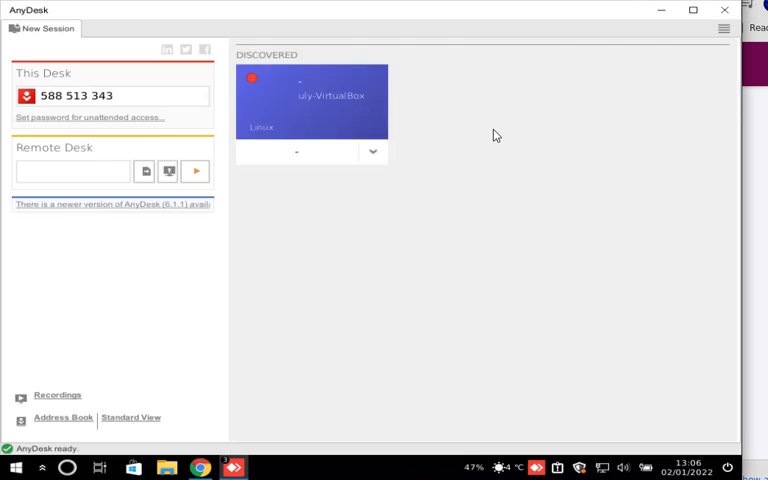
- Attempt to connect to remote desk 'norton360' and dismiss the Invalid Destination Address warning
{"action": "left_click", "coordinate": [72, 170]}
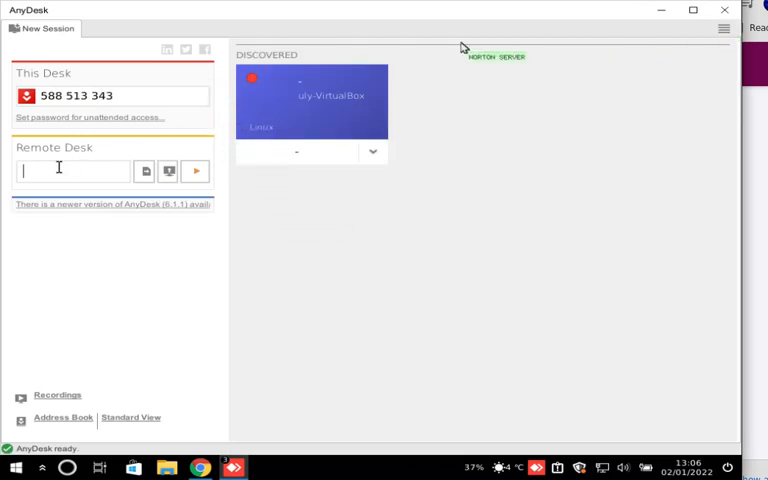
{"action": "type", "text": "norto"}
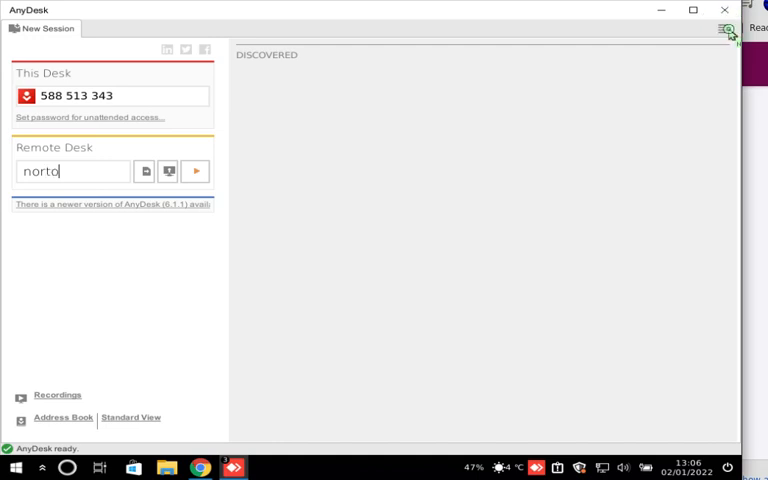
{"action": "type", "text": "n360"}
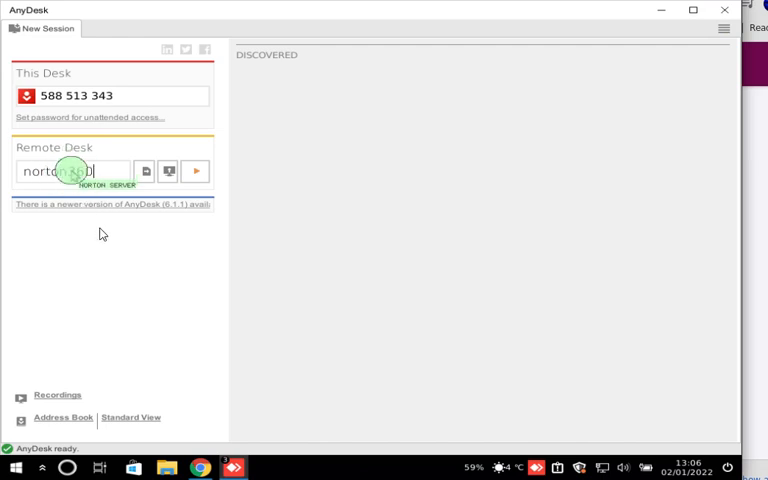
{"action": "left_click", "coordinate": [196, 172]}
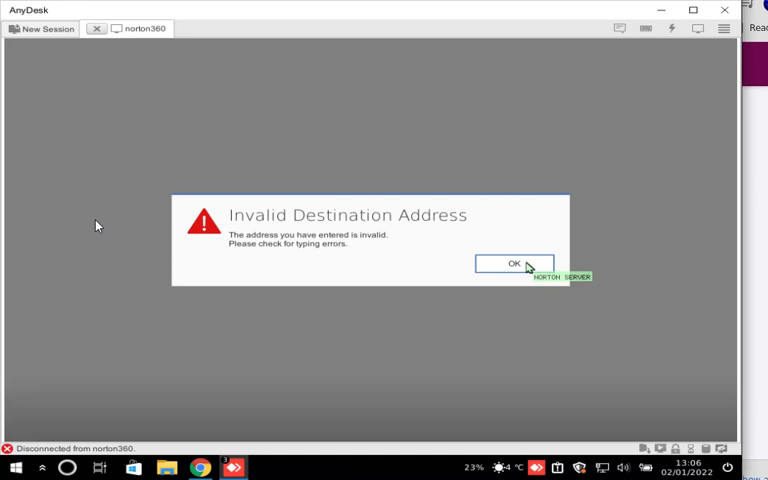
{"action": "left_click", "coordinate": [514, 264]}
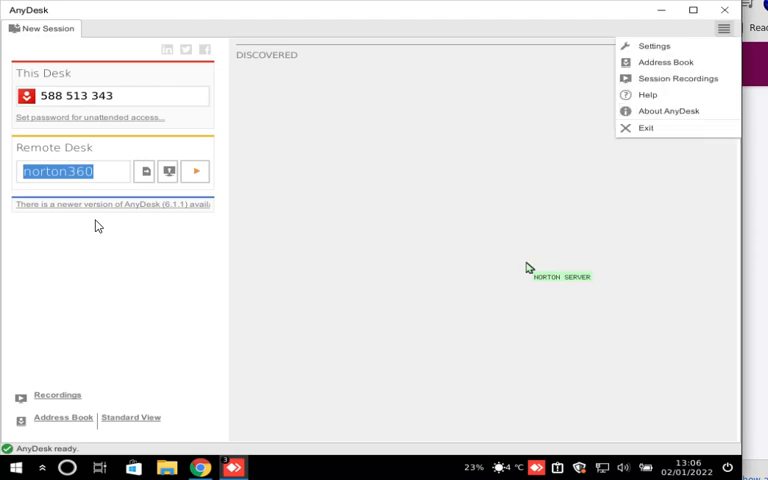
- Unlock the Security settings by authenticating with the administrator password
{"action": "left_click", "coordinate": [724, 28]}
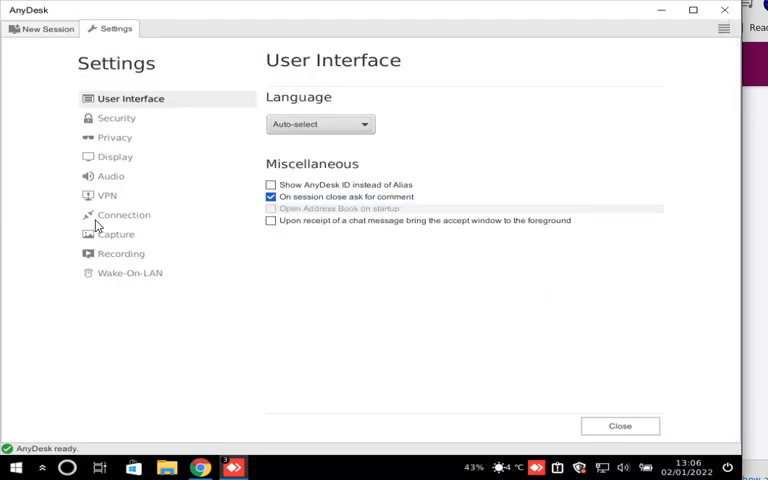
{"action": "left_click", "coordinate": [116, 118]}
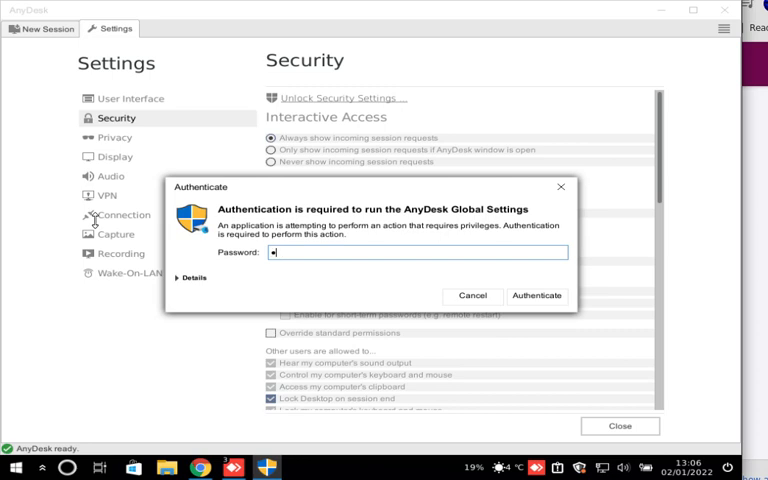
{"action": "type", "text": "••••"}
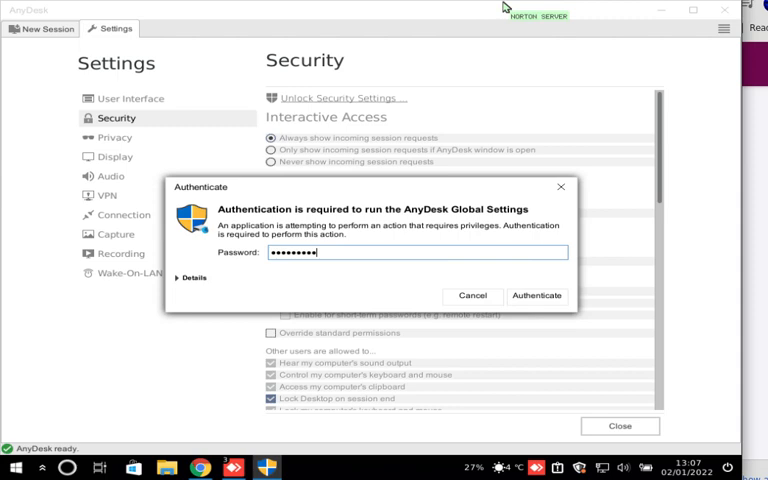
{"action": "left_click", "coordinate": [536, 296]}
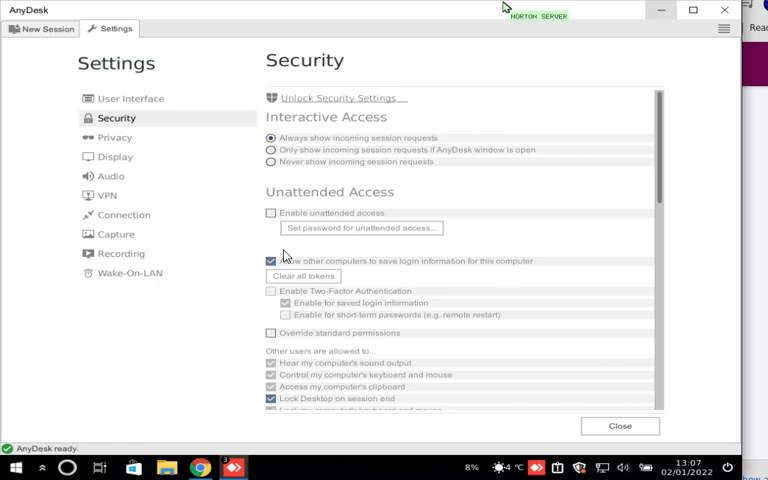
- Enter and confirm an unattended-access password, enabling unattended access
{"action": "left_click", "coordinate": [360, 228]}
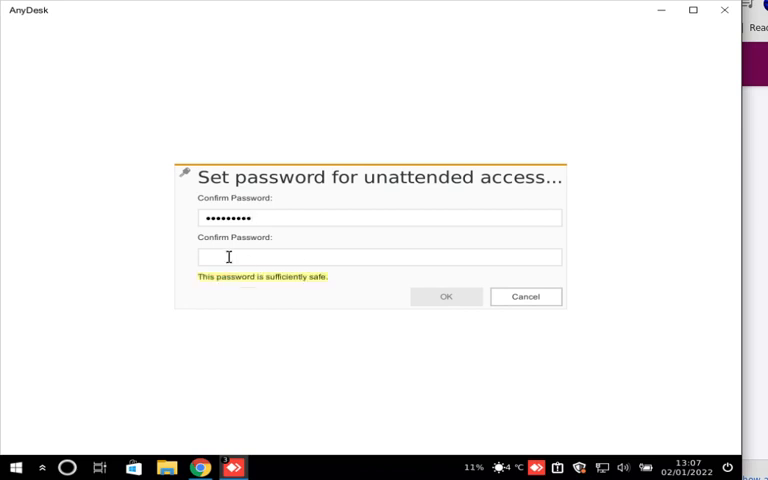
{"action": "type", "text": "••"}
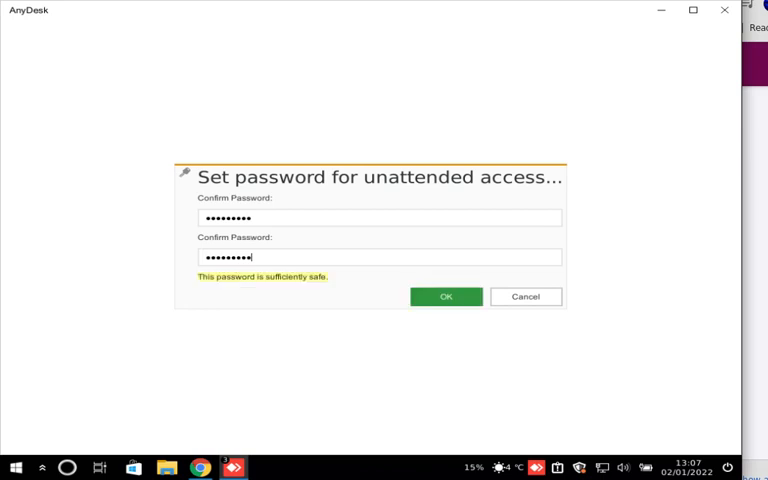
{"action": "mouse_move", "coordinate": [344, 310]}
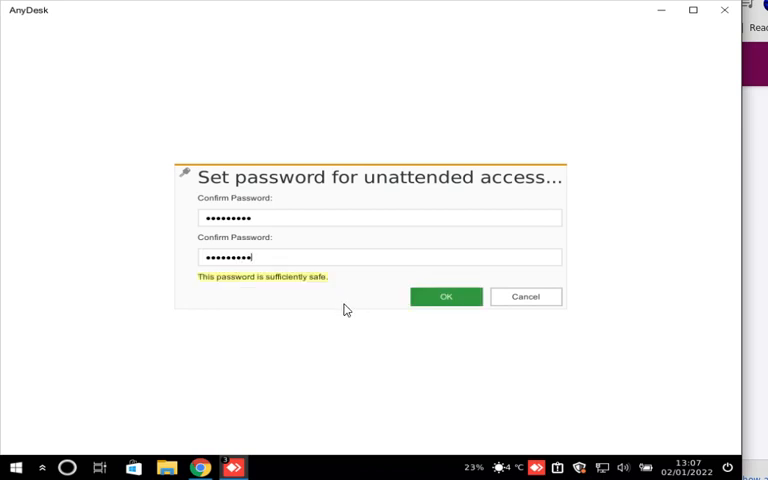
{"action": "left_click", "coordinate": [446, 296]}
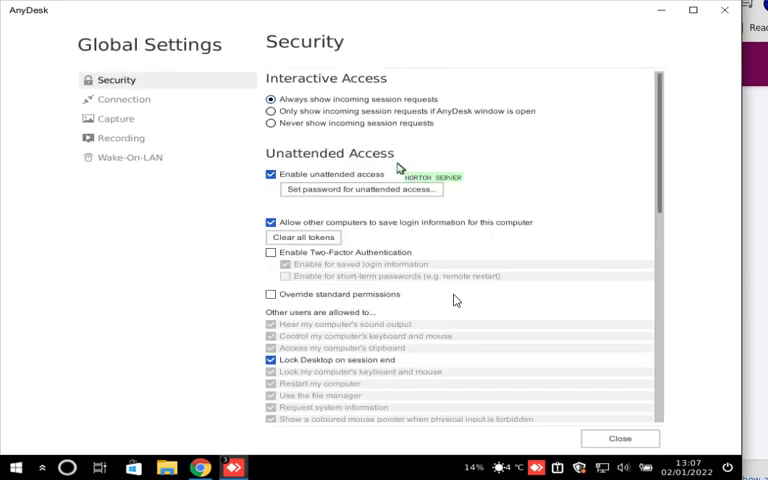
- Close the Global Settings window, returning to Chrome's new tab page
{"action": "left_click", "coordinate": [270, 122]}
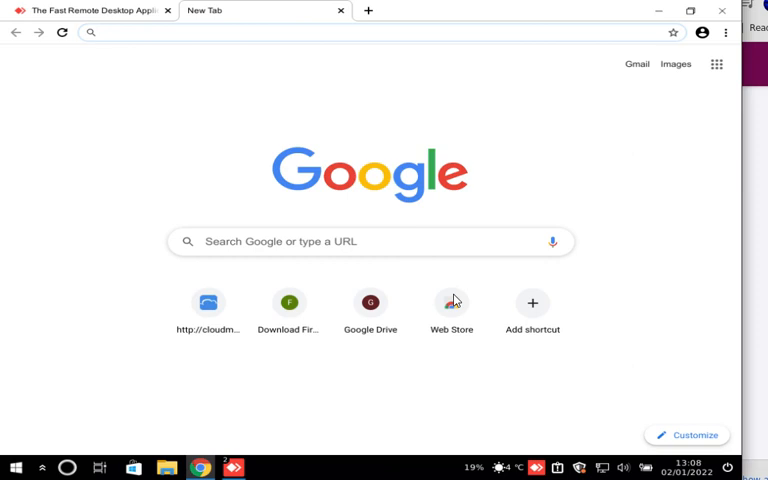
- Minimize Chrome to reach the desktop and open the Home folder
{"action": "left_click", "coordinate": [100, 32]}
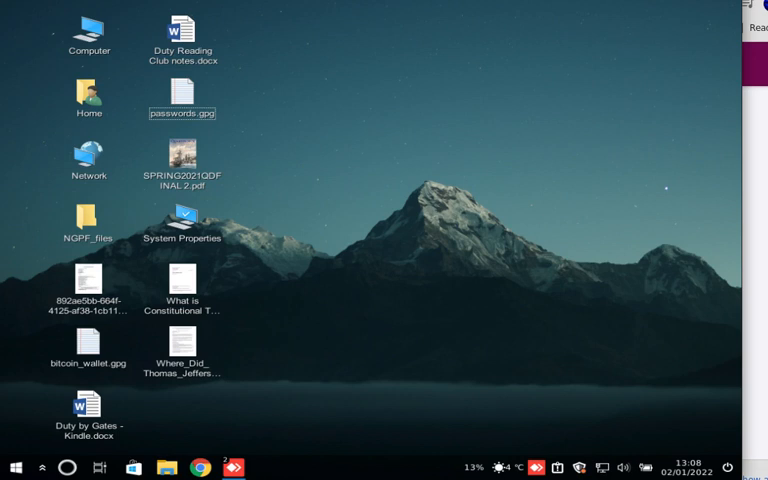
{"action": "left_click", "coordinate": [88, 218]}
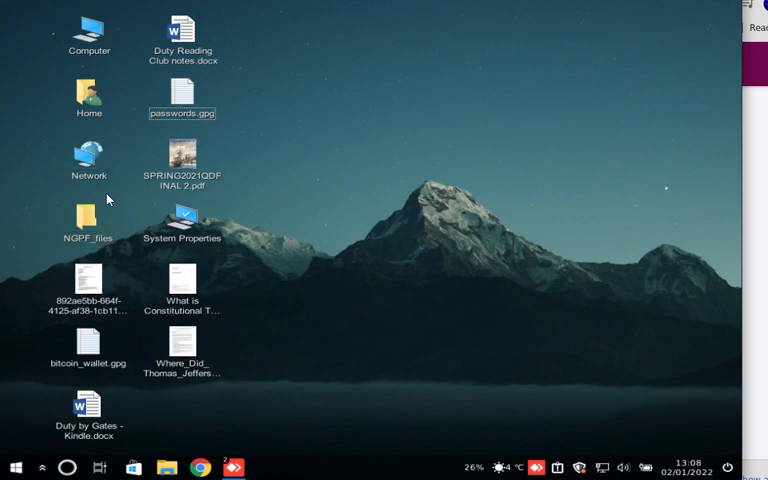
{"action": "left_click", "coordinate": [88, 218]}
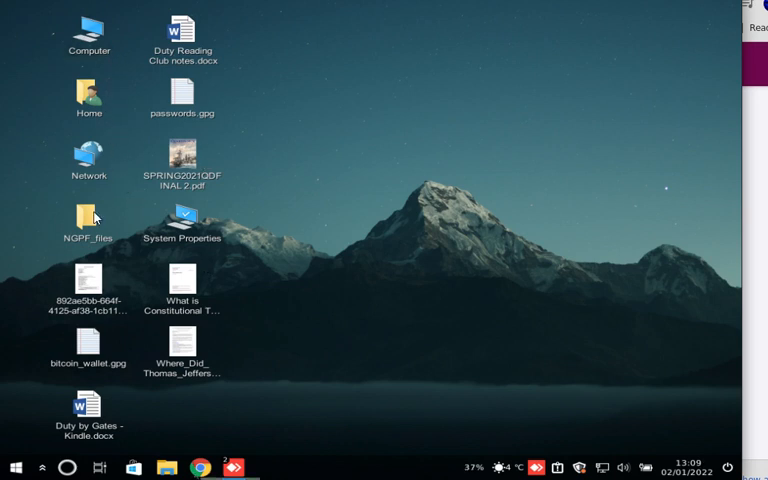
{"action": "left_click", "coordinate": [88, 220]}
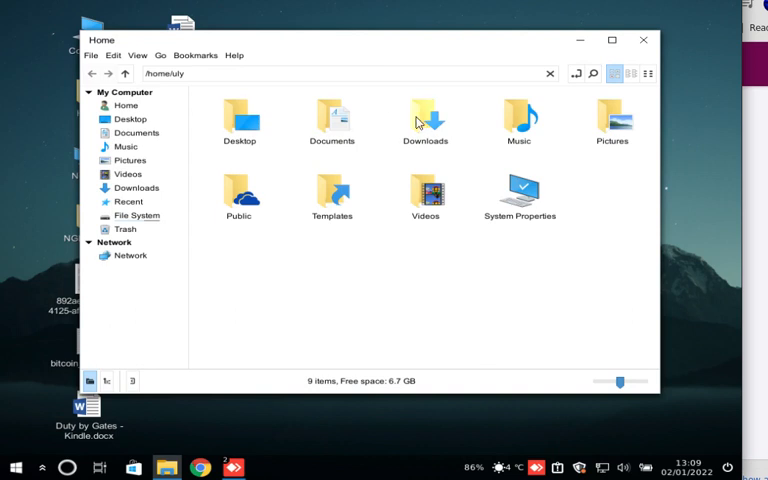
- Open the NGPF_files desktop folder and scroll through its scripts, stylesheets and images
{"action": "double_click", "coordinate": [424, 120]}
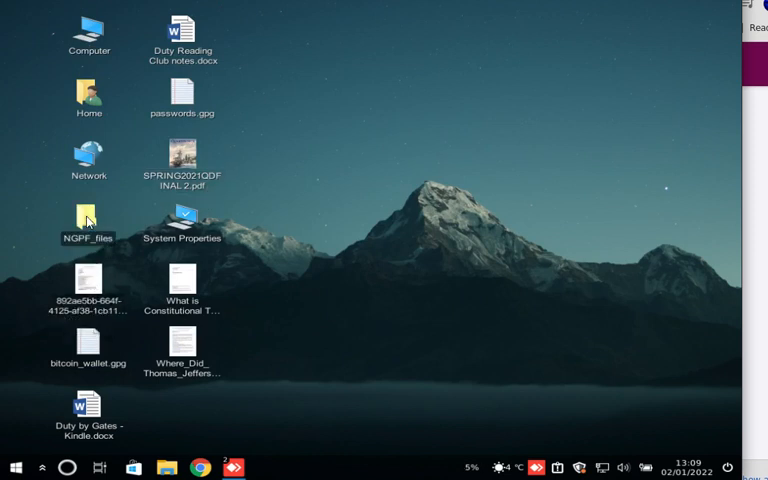
{"action": "double_click", "coordinate": [88, 220]}
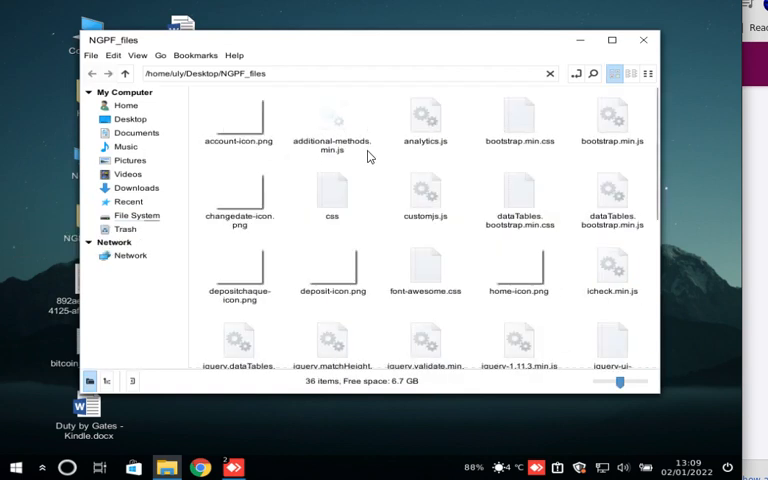
{"action": "mouse_move", "coordinate": [430, 238]}
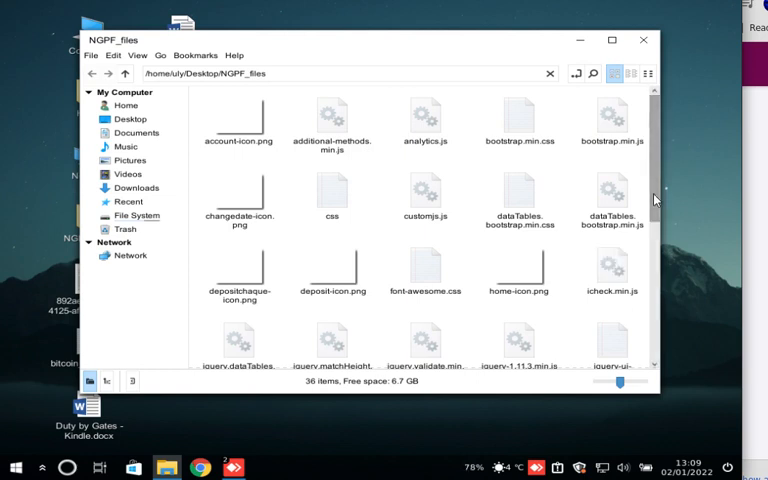
{"action": "scroll", "scroll_direction": "down", "scroll_amount": 3}
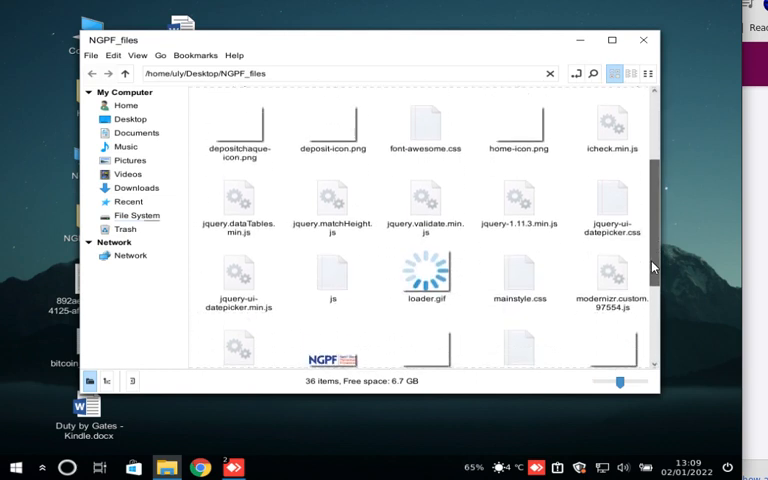
{"action": "scroll", "scroll_direction": "down", "scroll_amount": 3}
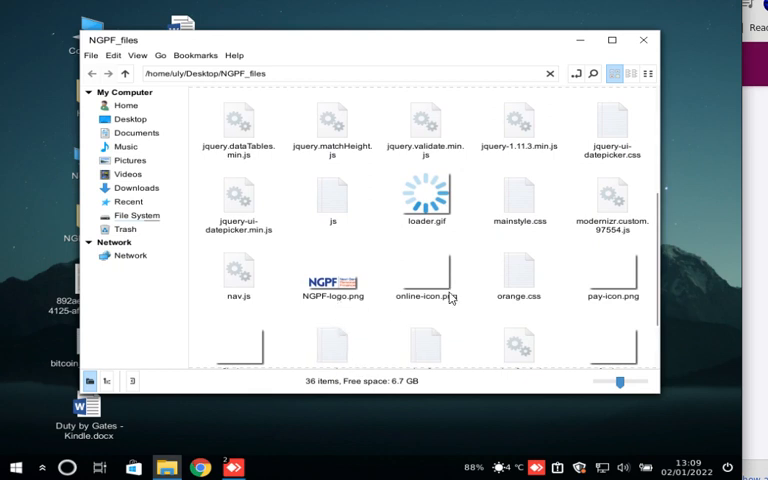
{"action": "scroll", "scroll_direction": "down", "scroll_amount": 3}
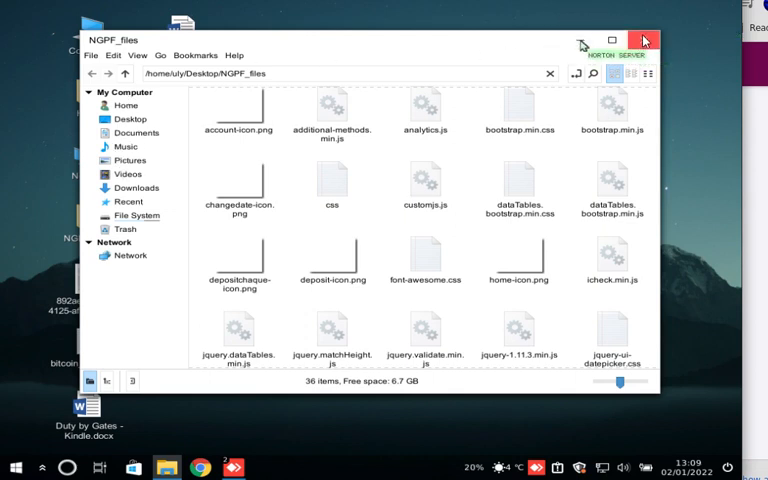
- Search 'ngpf' from the address bar and load the NGPF OnlineBank Sim welcome page
{"action": "left_click", "coordinate": [642, 40]}
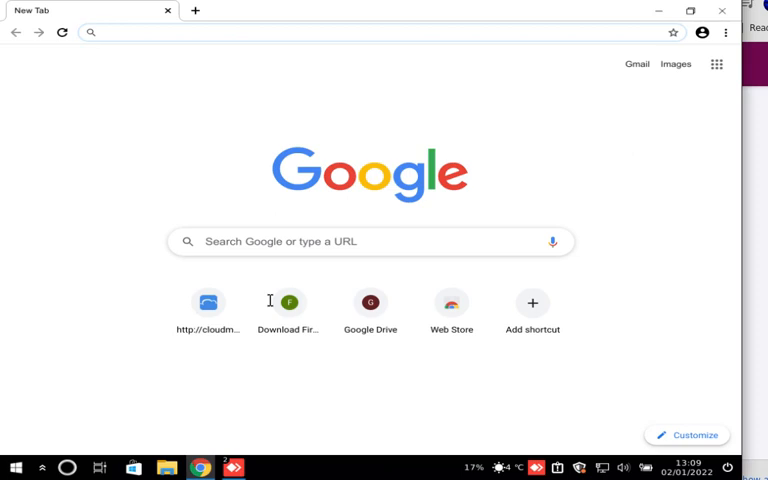
{"action": "type", "text": "n"}
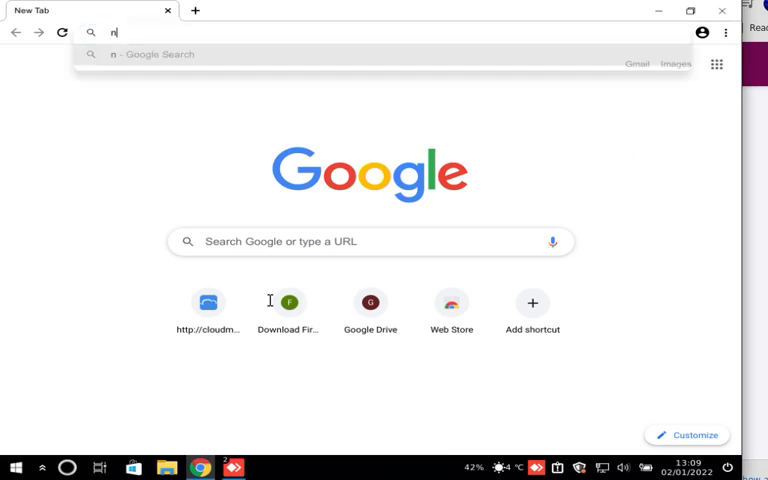
{"action": "type", "text": "gps"}
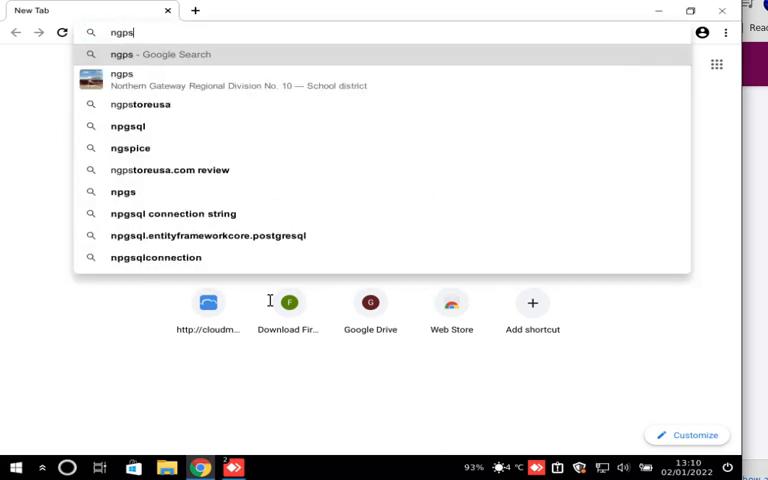
{"action": "mouse_move", "coordinate": [288, 302]}
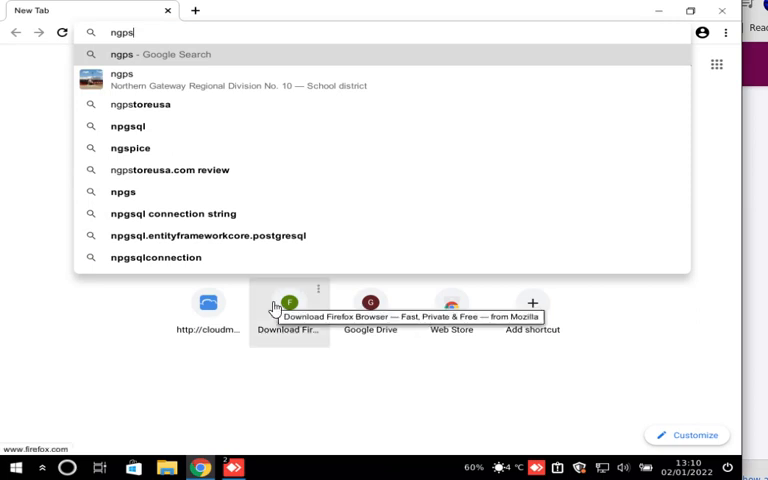
{"action": "key", "text": "Backspace"}
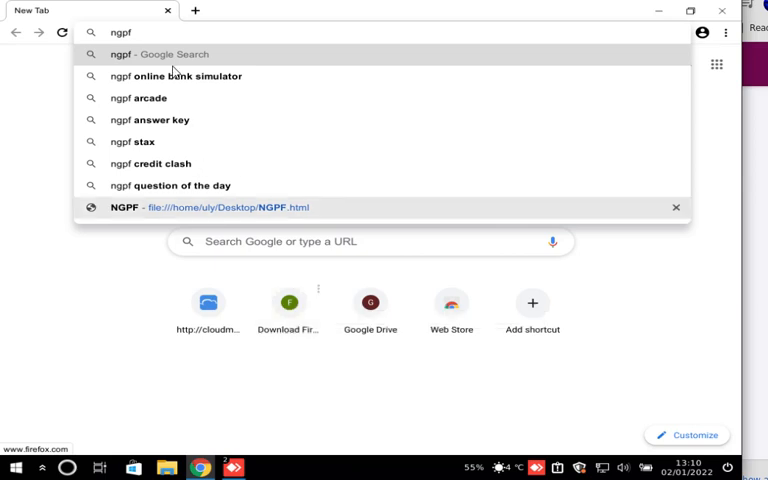
{"action": "left_click", "coordinate": [176, 76]}
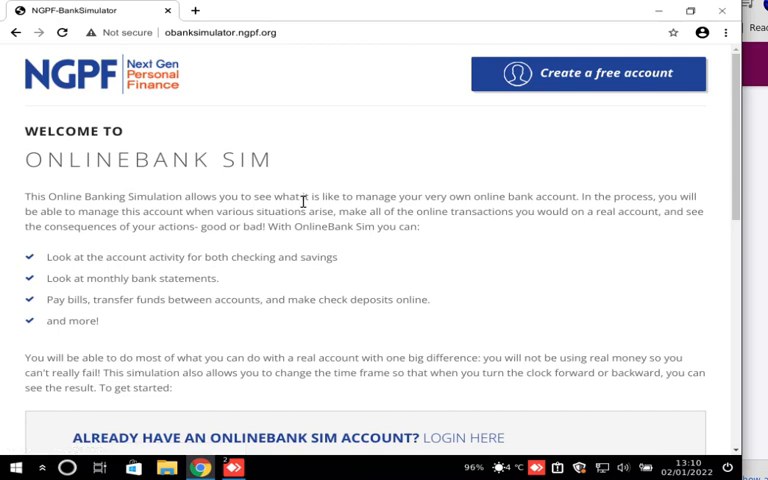
- Log in to the bank simulator with the password and decline Chrome's save-password prompt
{"action": "scroll", "scroll_direction": "down", "scroll_amount": 3}
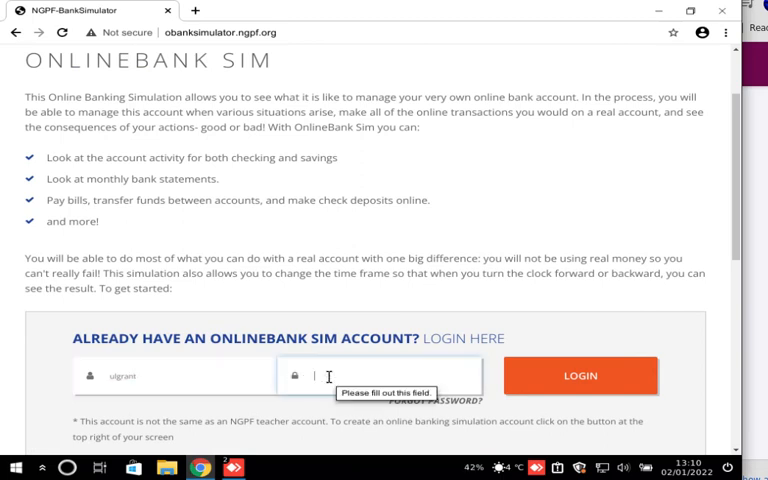
{"action": "type", "text": "password"}
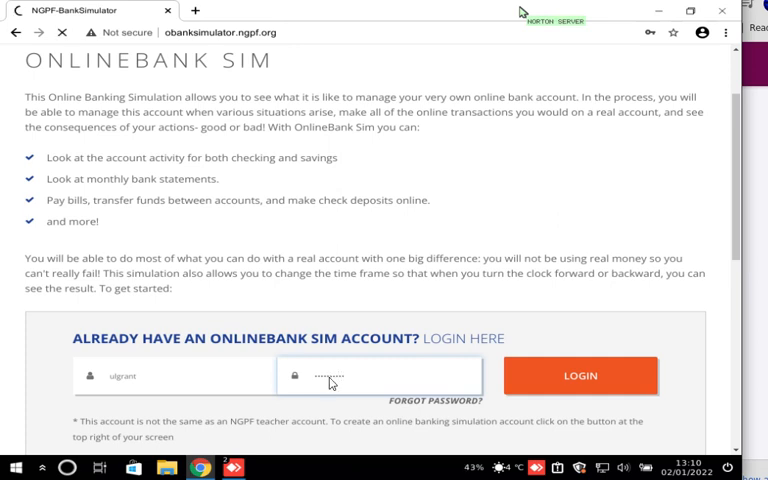
{"action": "left_click", "coordinate": [580, 376]}
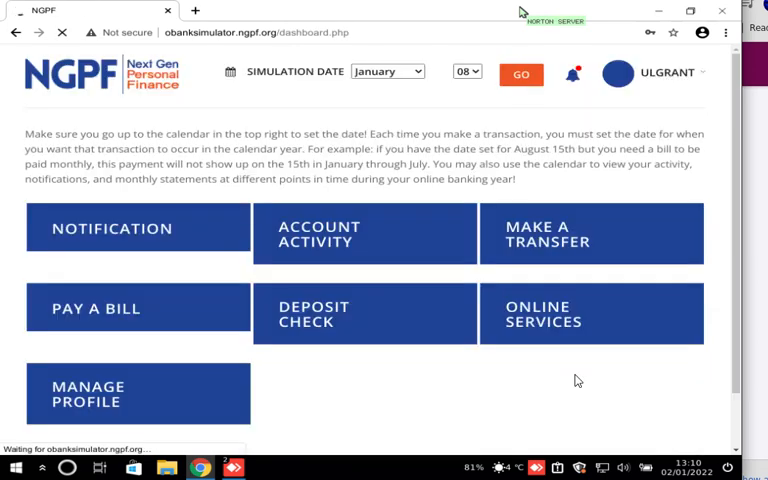
{"action": "left_click", "coordinate": [364, 318]}
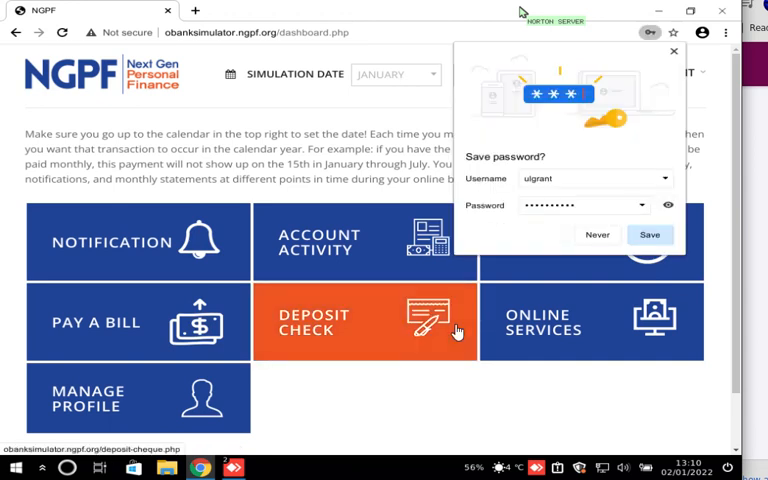
{"action": "left_click", "coordinate": [648, 234]}
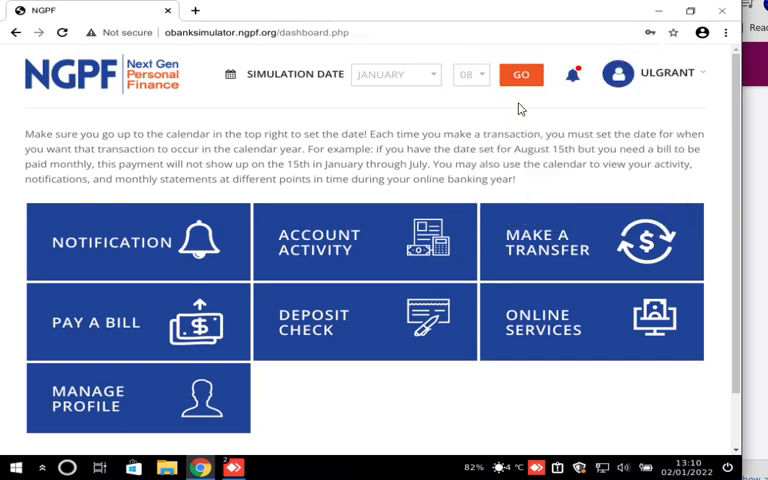
{"action": "left_click", "coordinate": [520, 74]}
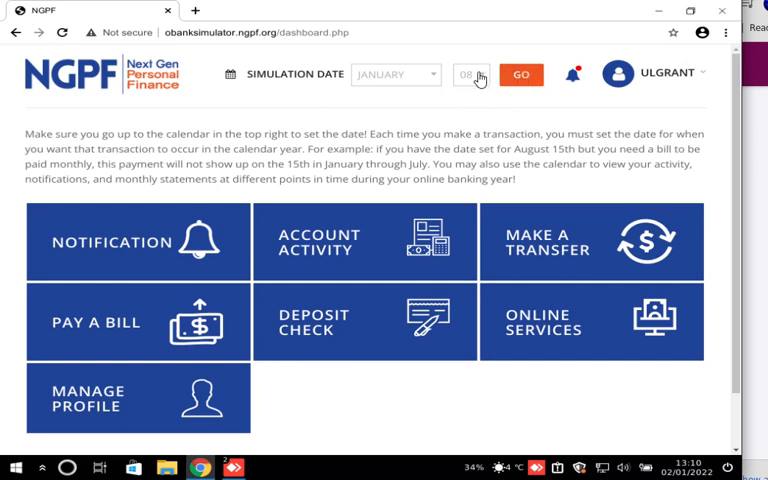
{"action": "mouse_move", "coordinate": [432, 264]}
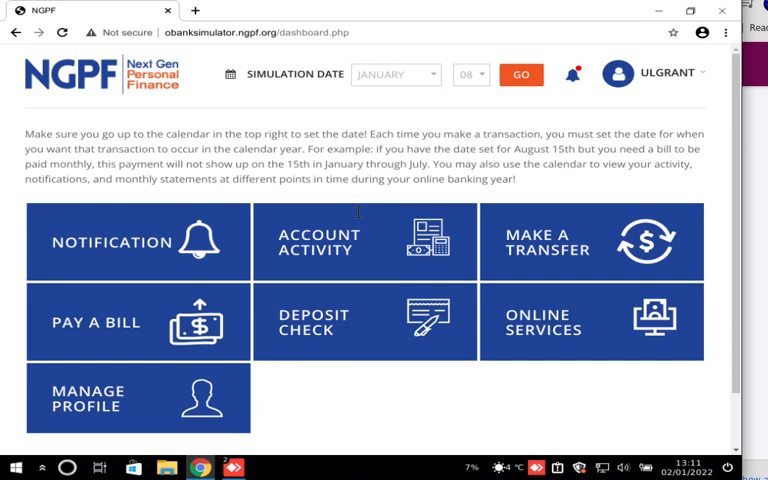
{"action": "mouse_move", "coordinate": [360, 218]}
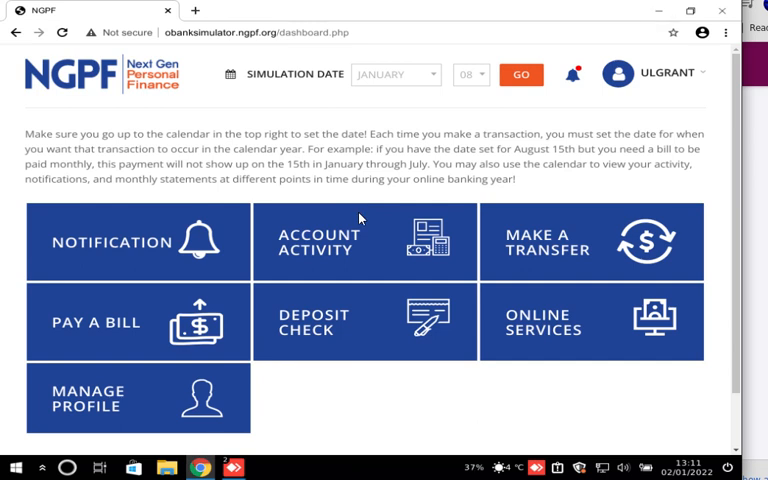
- Close the NGPF tab and search Google for 'apple river community bank' in a new tab
{"action": "left_click", "coordinate": [368, 10]}
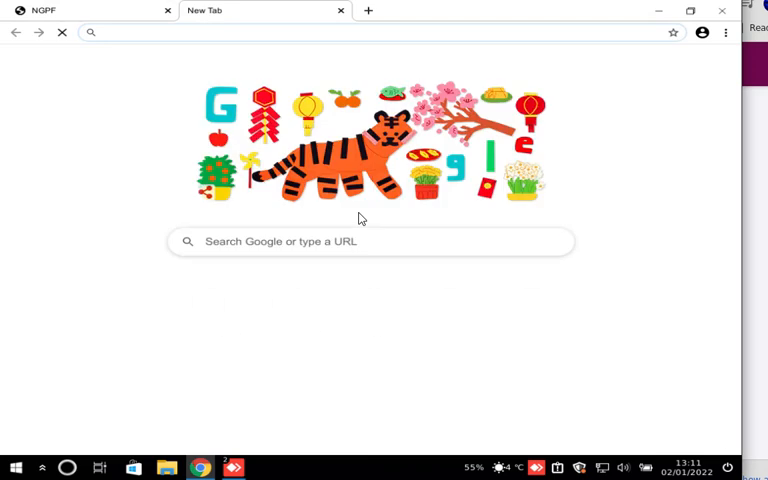
{"action": "left_click", "coordinate": [168, 10]}
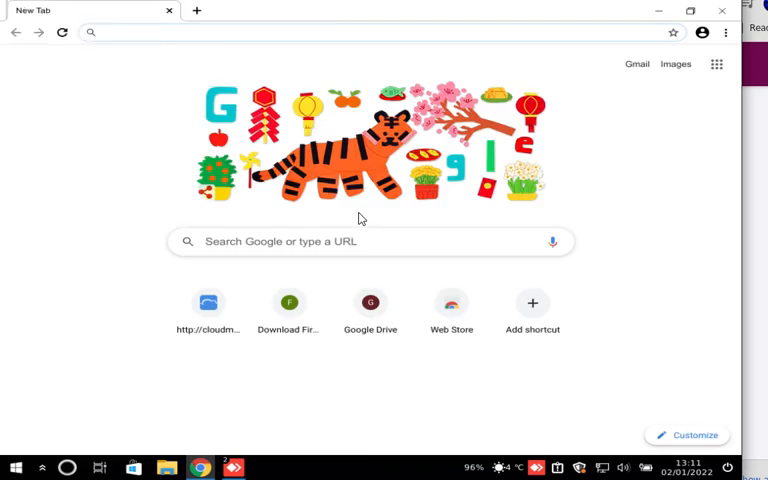
{"action": "left_click", "coordinate": [300, 32]}
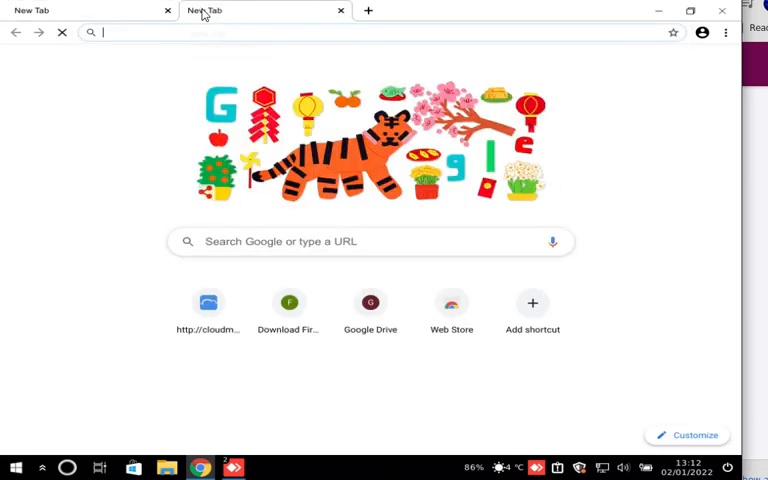
{"action": "type", "text": "apple river community"}
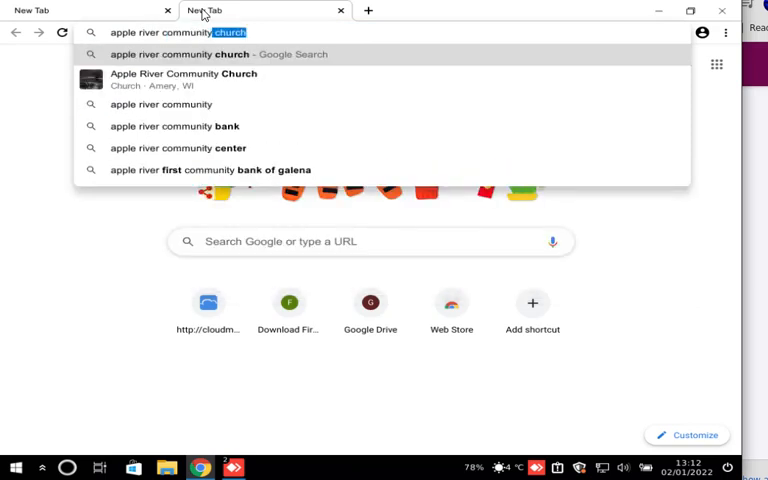
{"action": "left_click", "coordinate": [174, 126]}
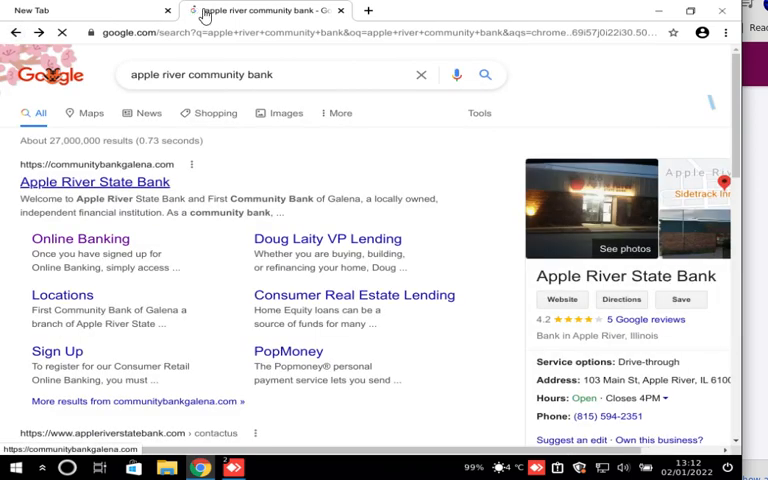
- Open the Apple River State Bank site, view its Online Banking Login, then close the tab
{"action": "left_click", "coordinate": [94, 180]}
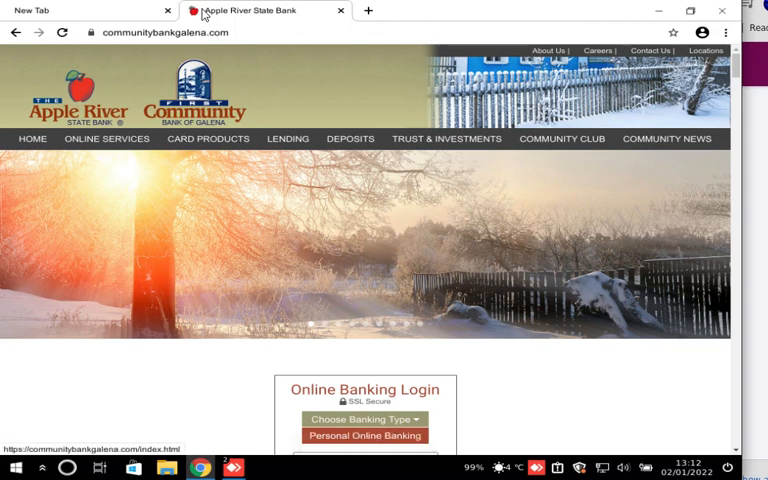
{"action": "scroll", "scroll_direction": "down", "scroll_amount": 3}
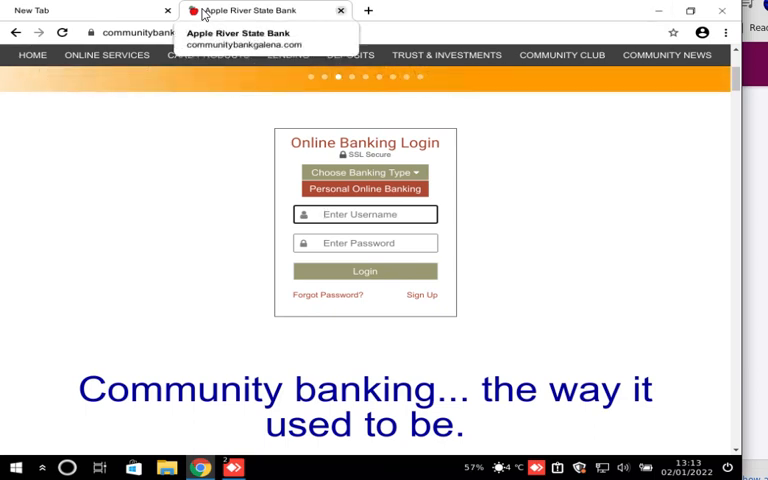
{"action": "left_click", "coordinate": [340, 10]}
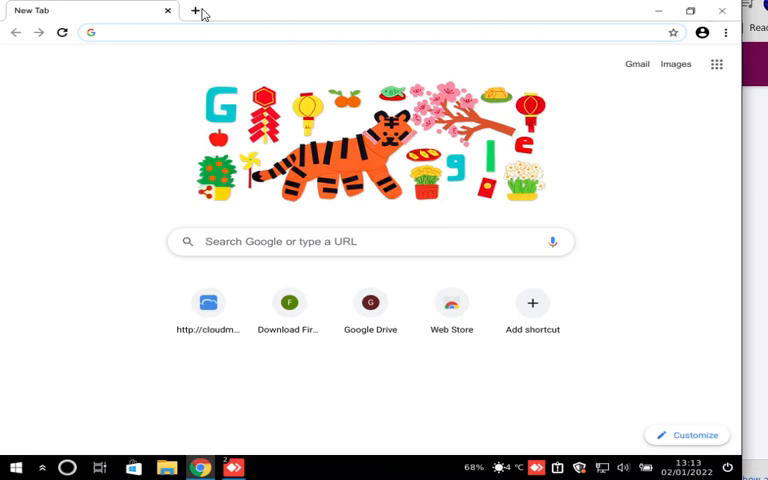